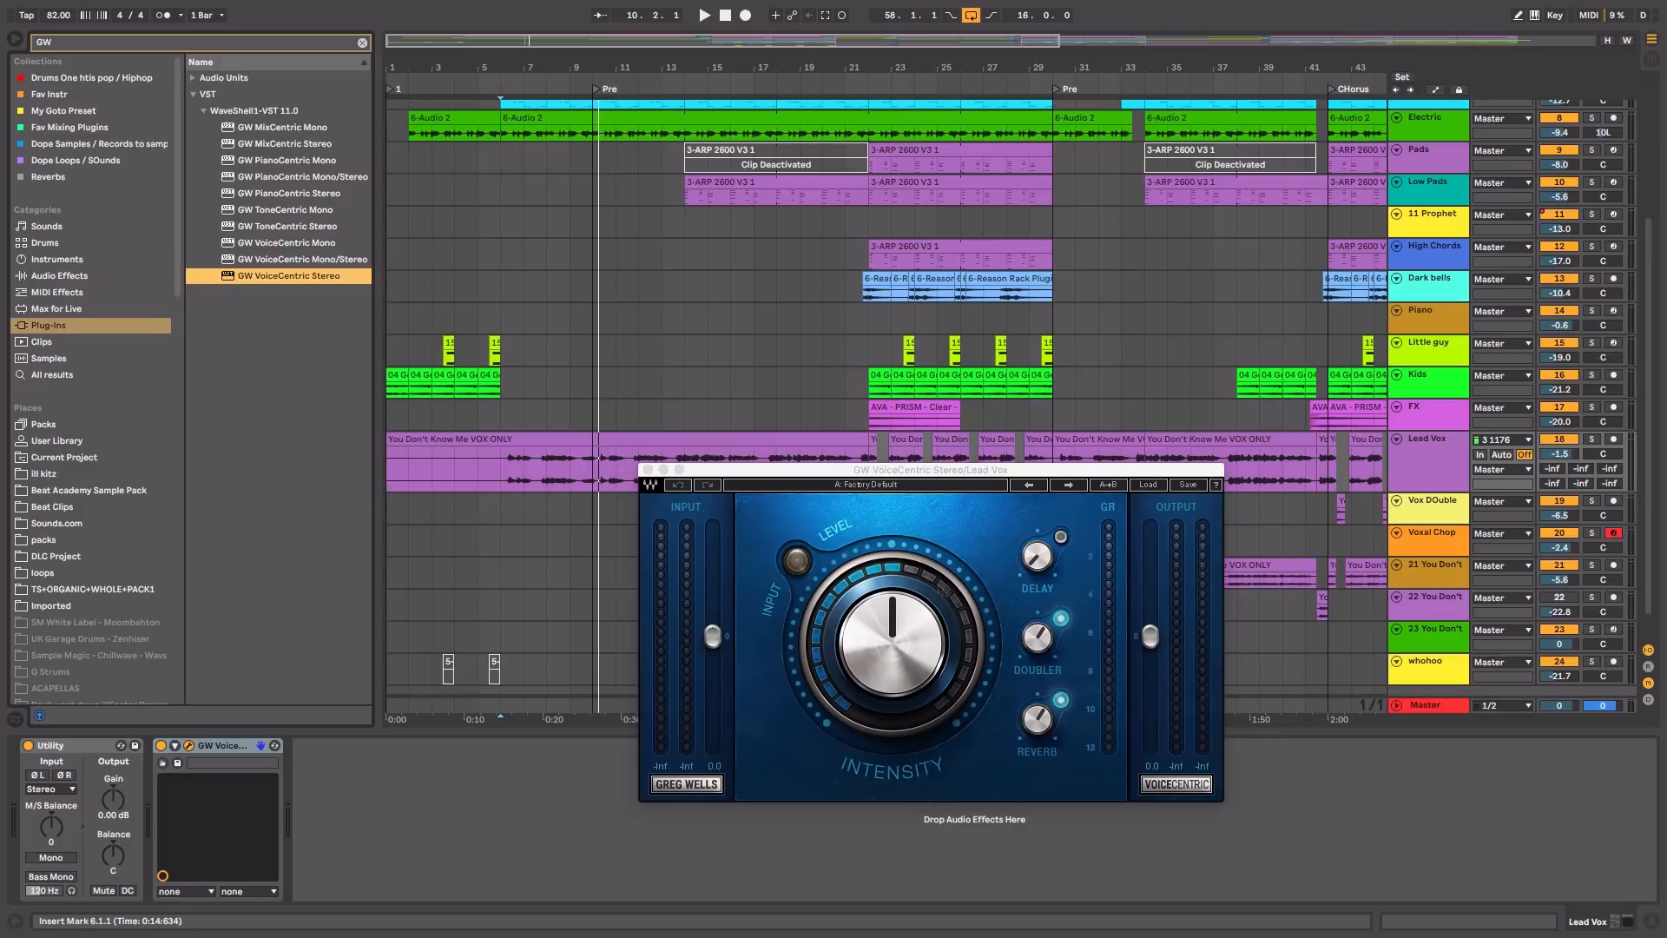
Play the song, raise VoiceCentric intensity, set doubler to -9.8, enable delay at -18.8.
click(703, 18)
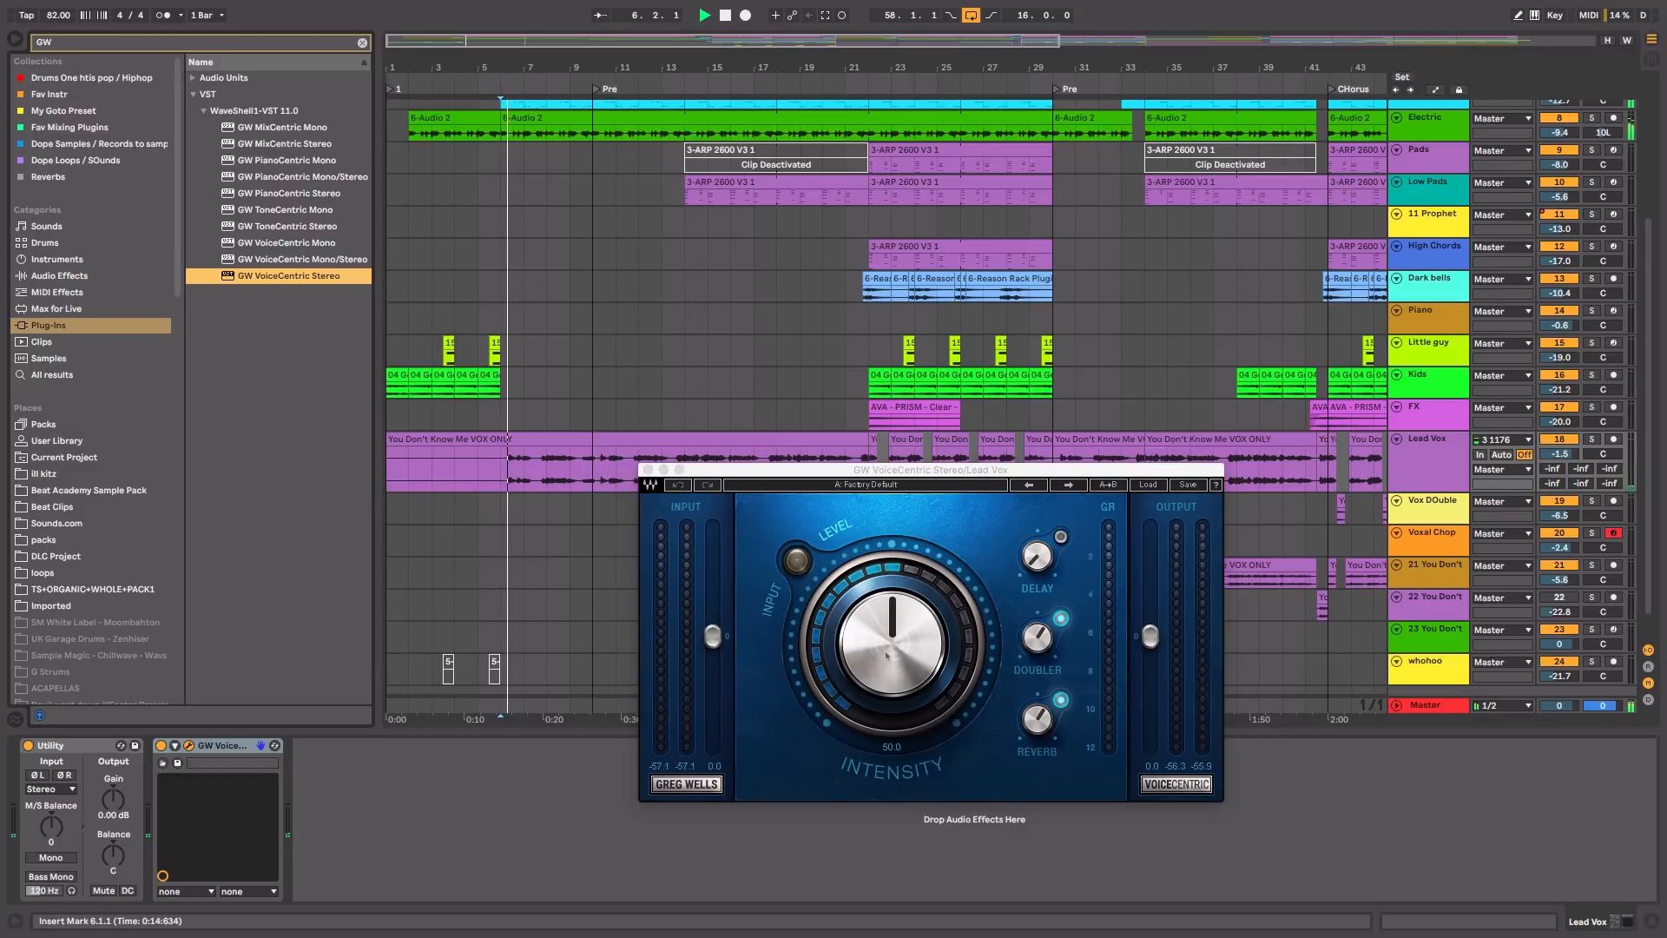
drag(888, 638, 904, 606)
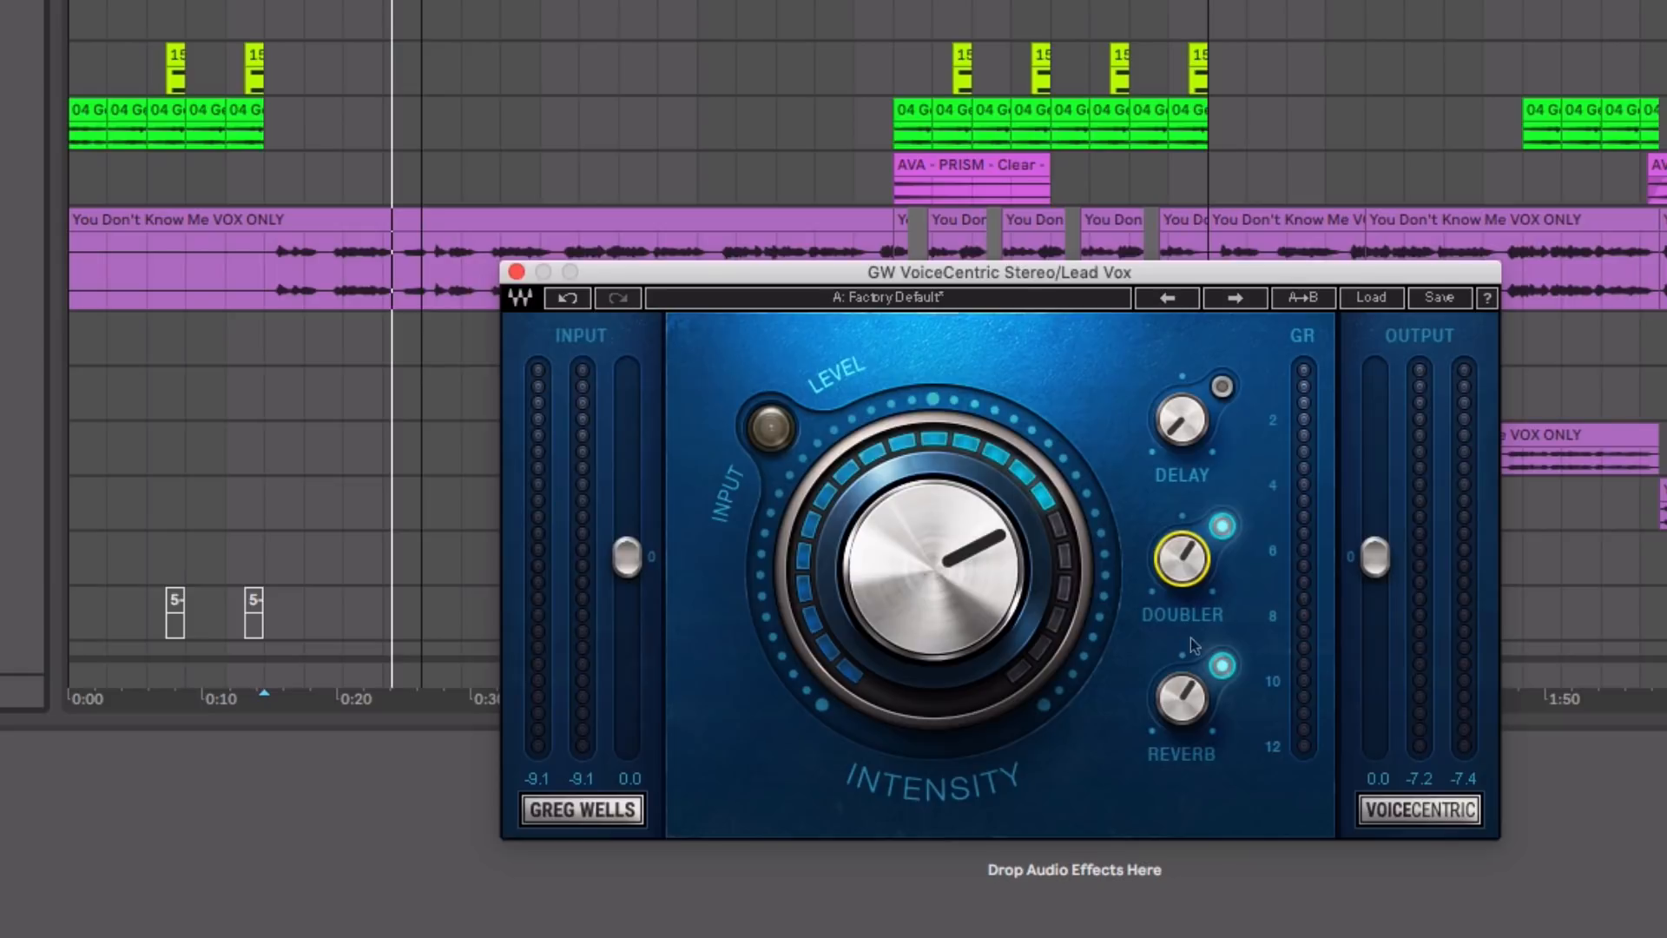
drag(1180, 559, 1180, 574)
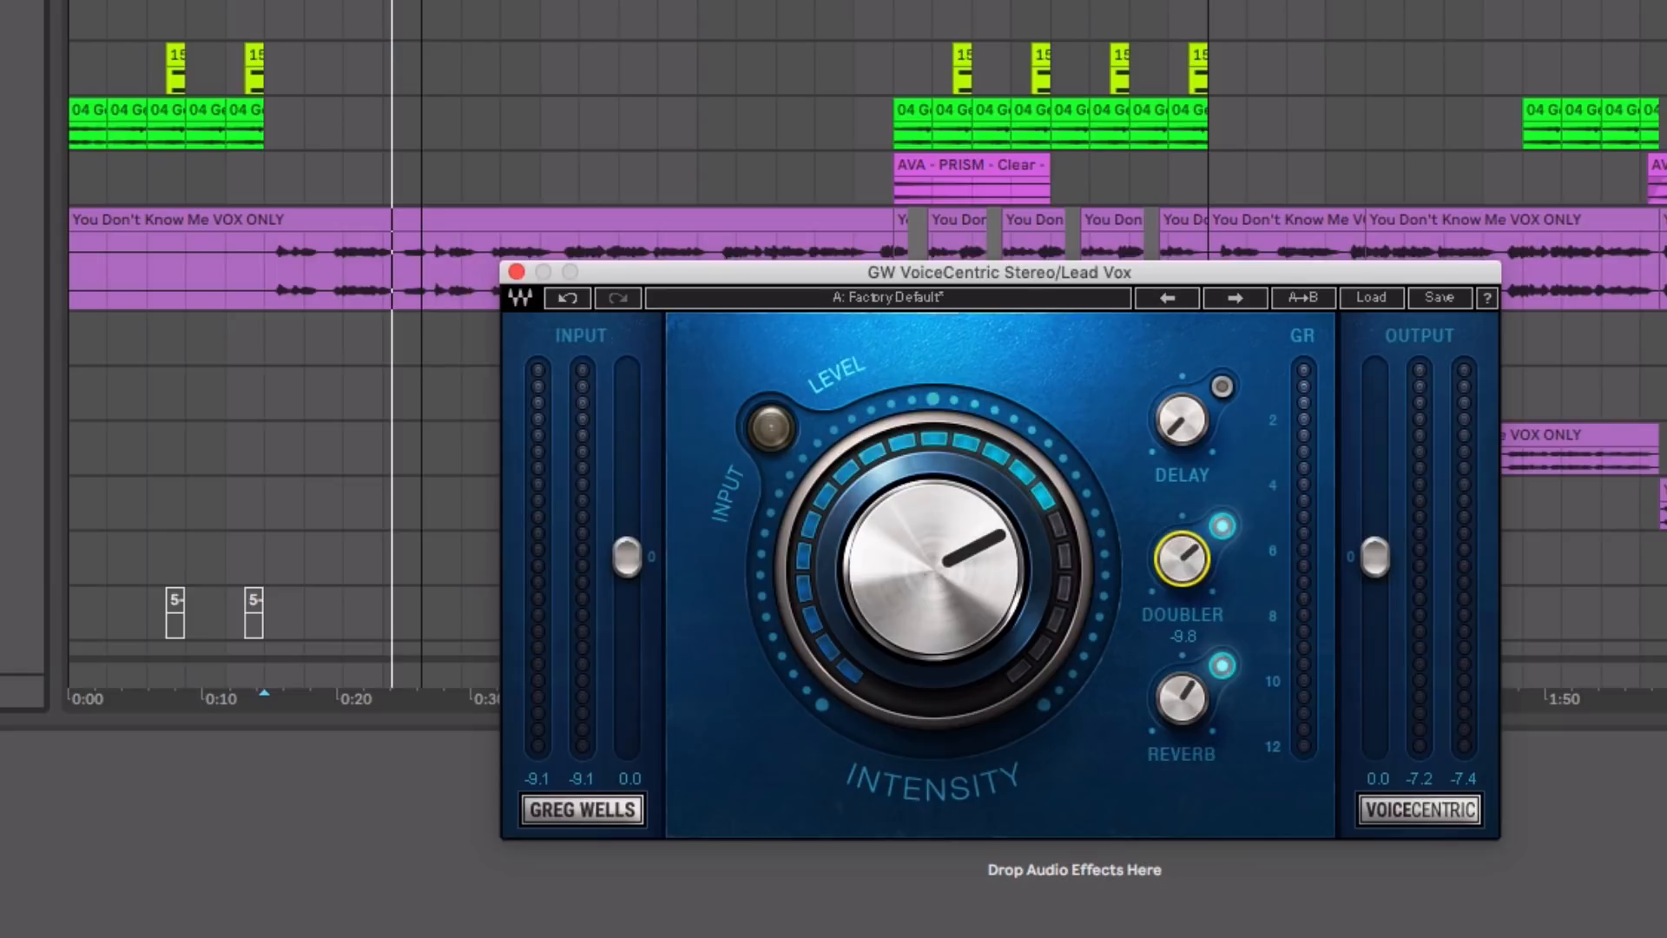
click(1183, 713)
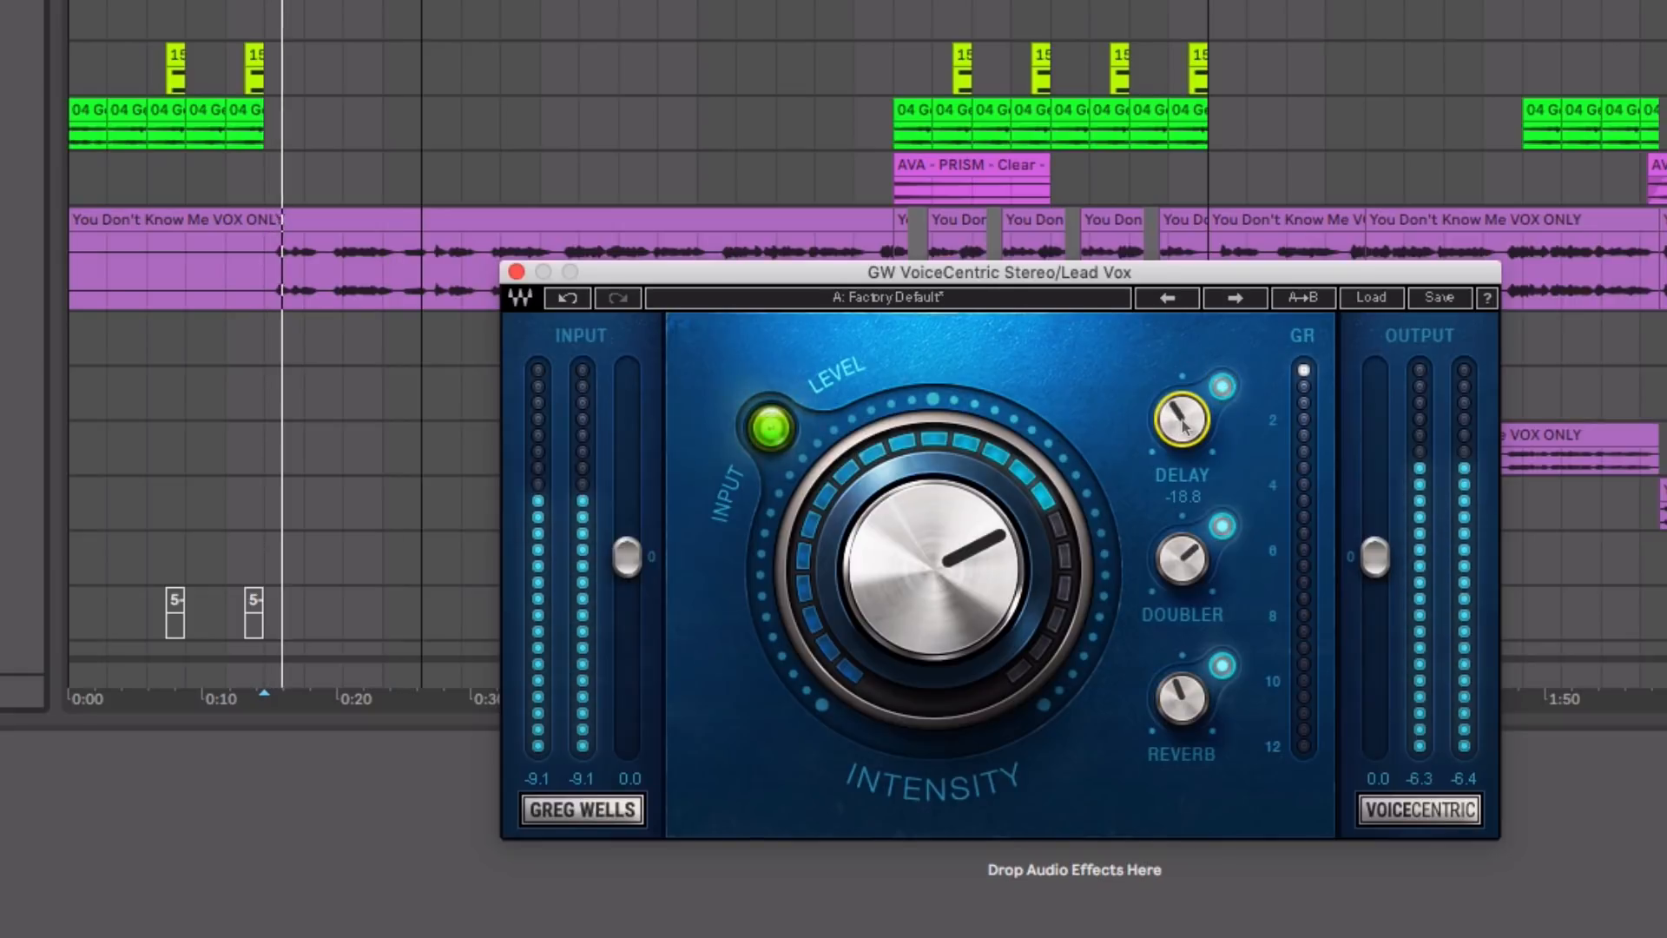
drag(1180, 418, 1182, 412)
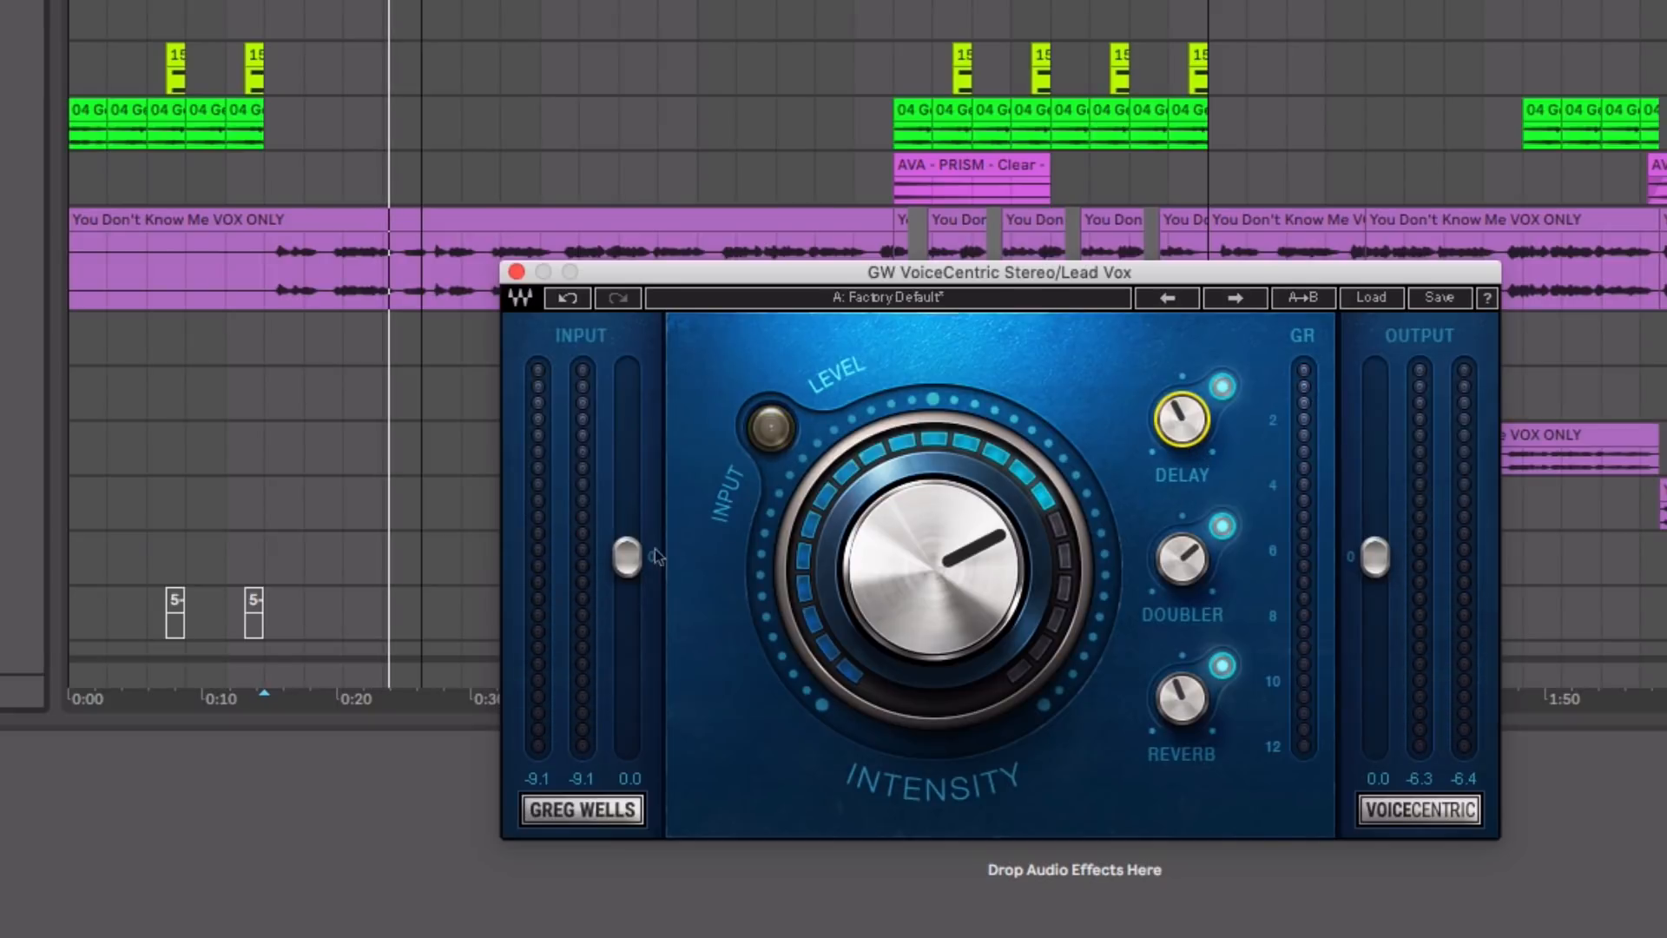
Nudge the lead vocal VoiceCentric input fader up in three moves toward 3.5 dB.
drag(626, 559, 625, 542)
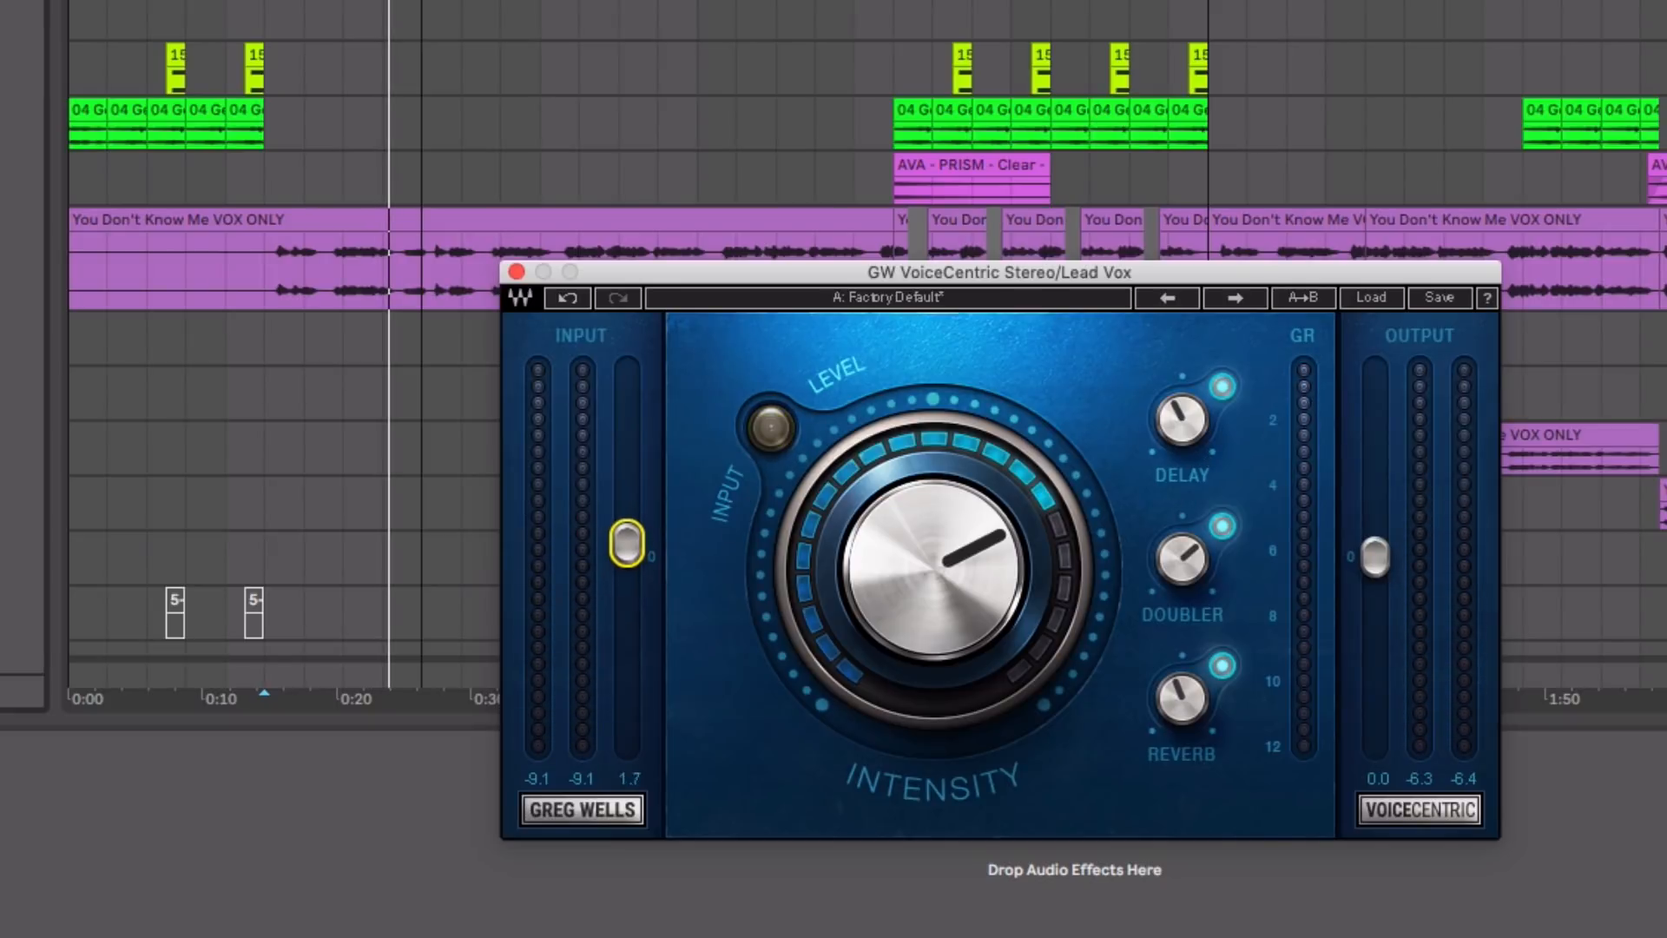
drag(627, 542, 627, 532)
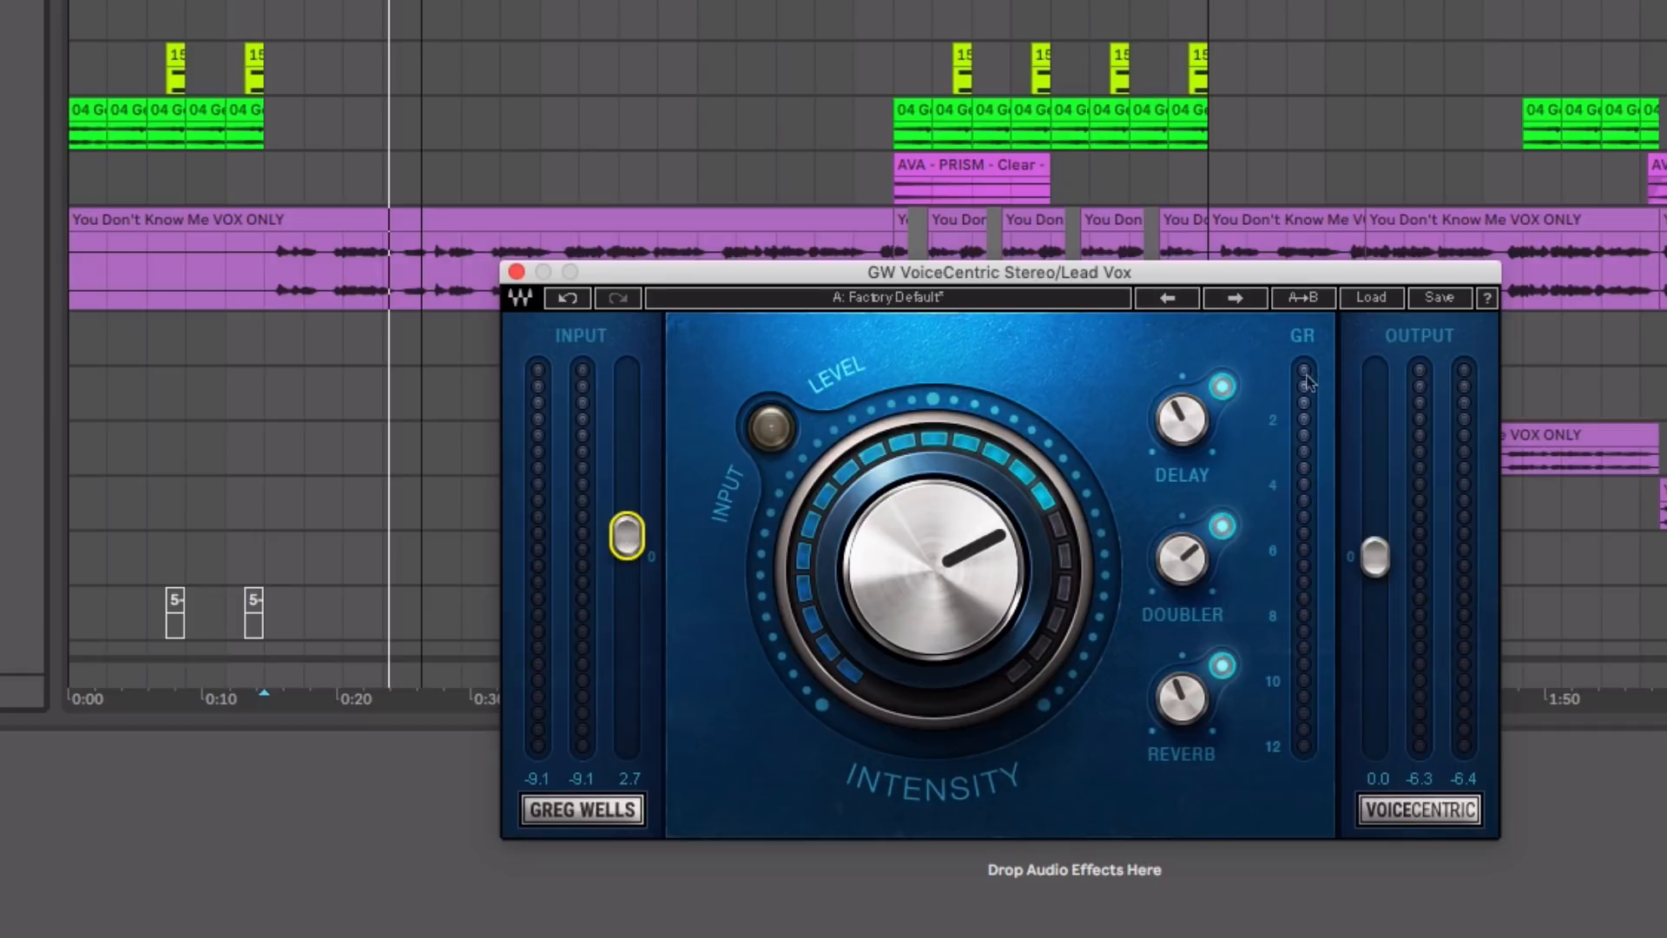
mouse_move(1282, 420)
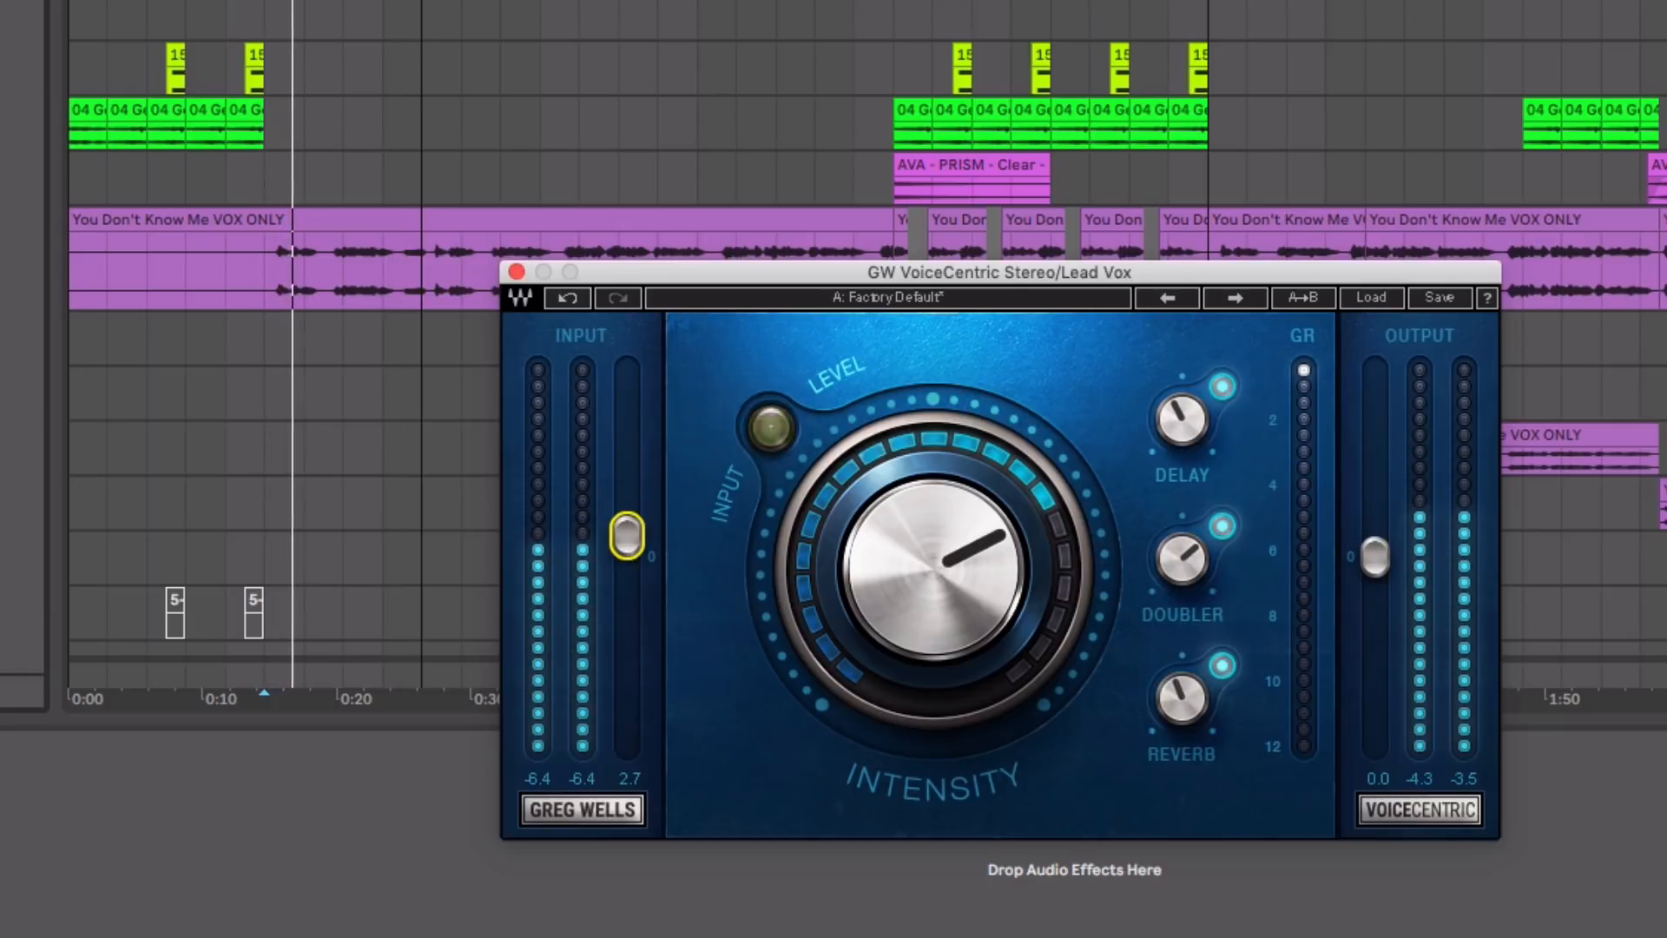
drag(627, 537, 627, 530)
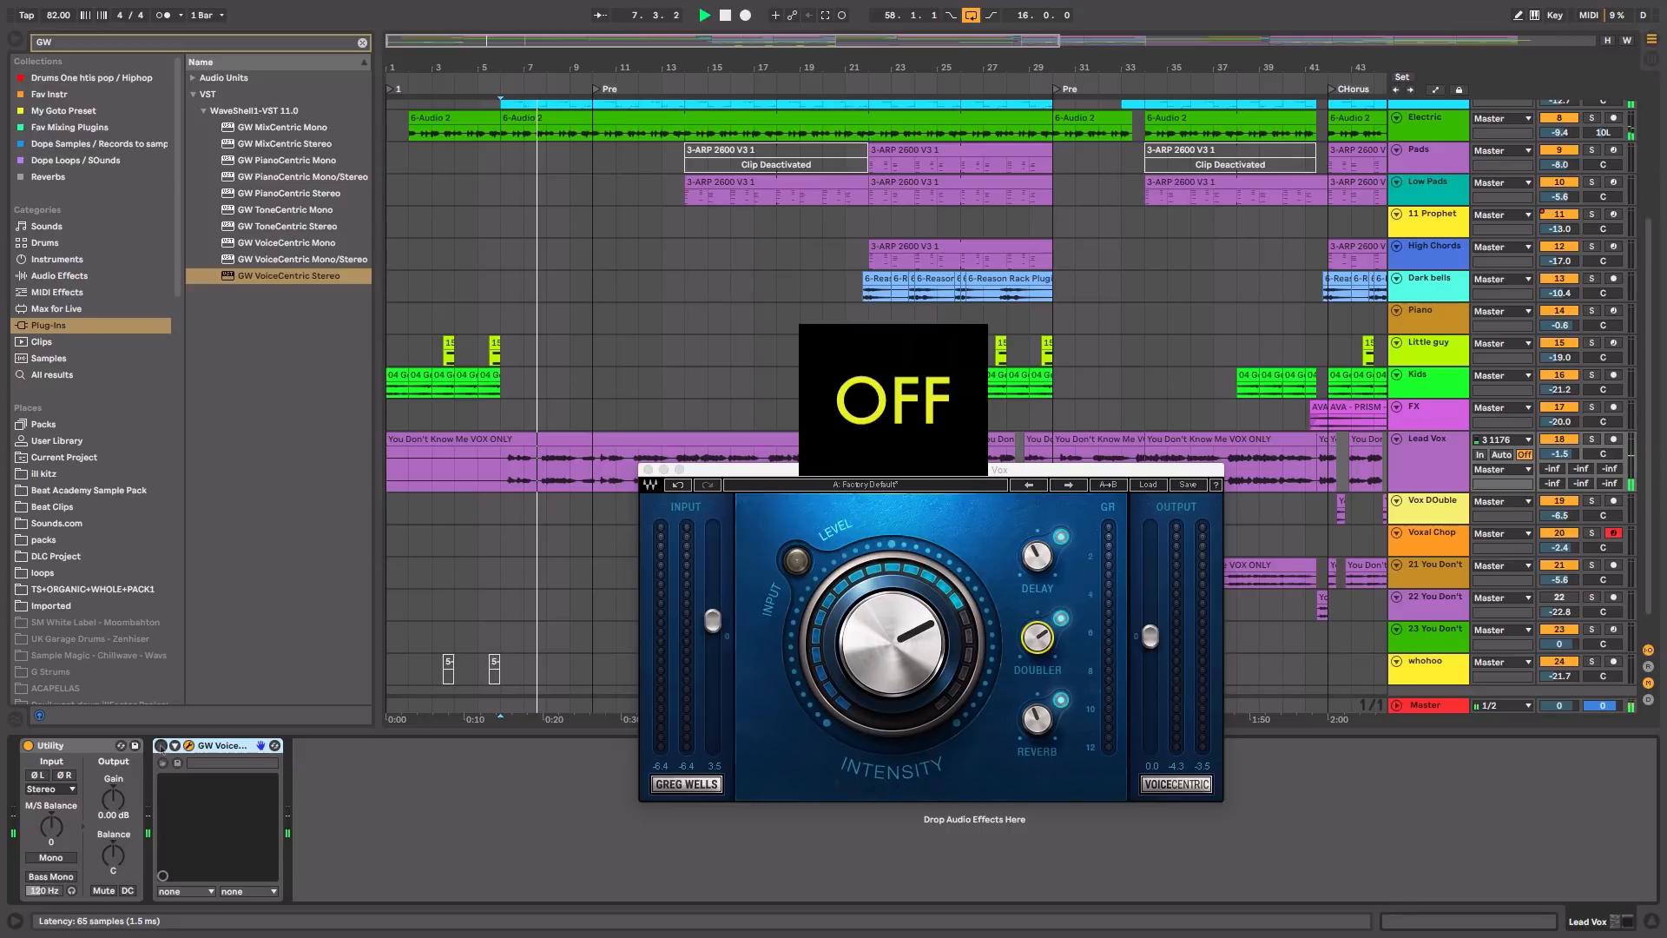
Select the Vox DOuble track for its GW VoiceCentric Stereo instance.
click(791, 563)
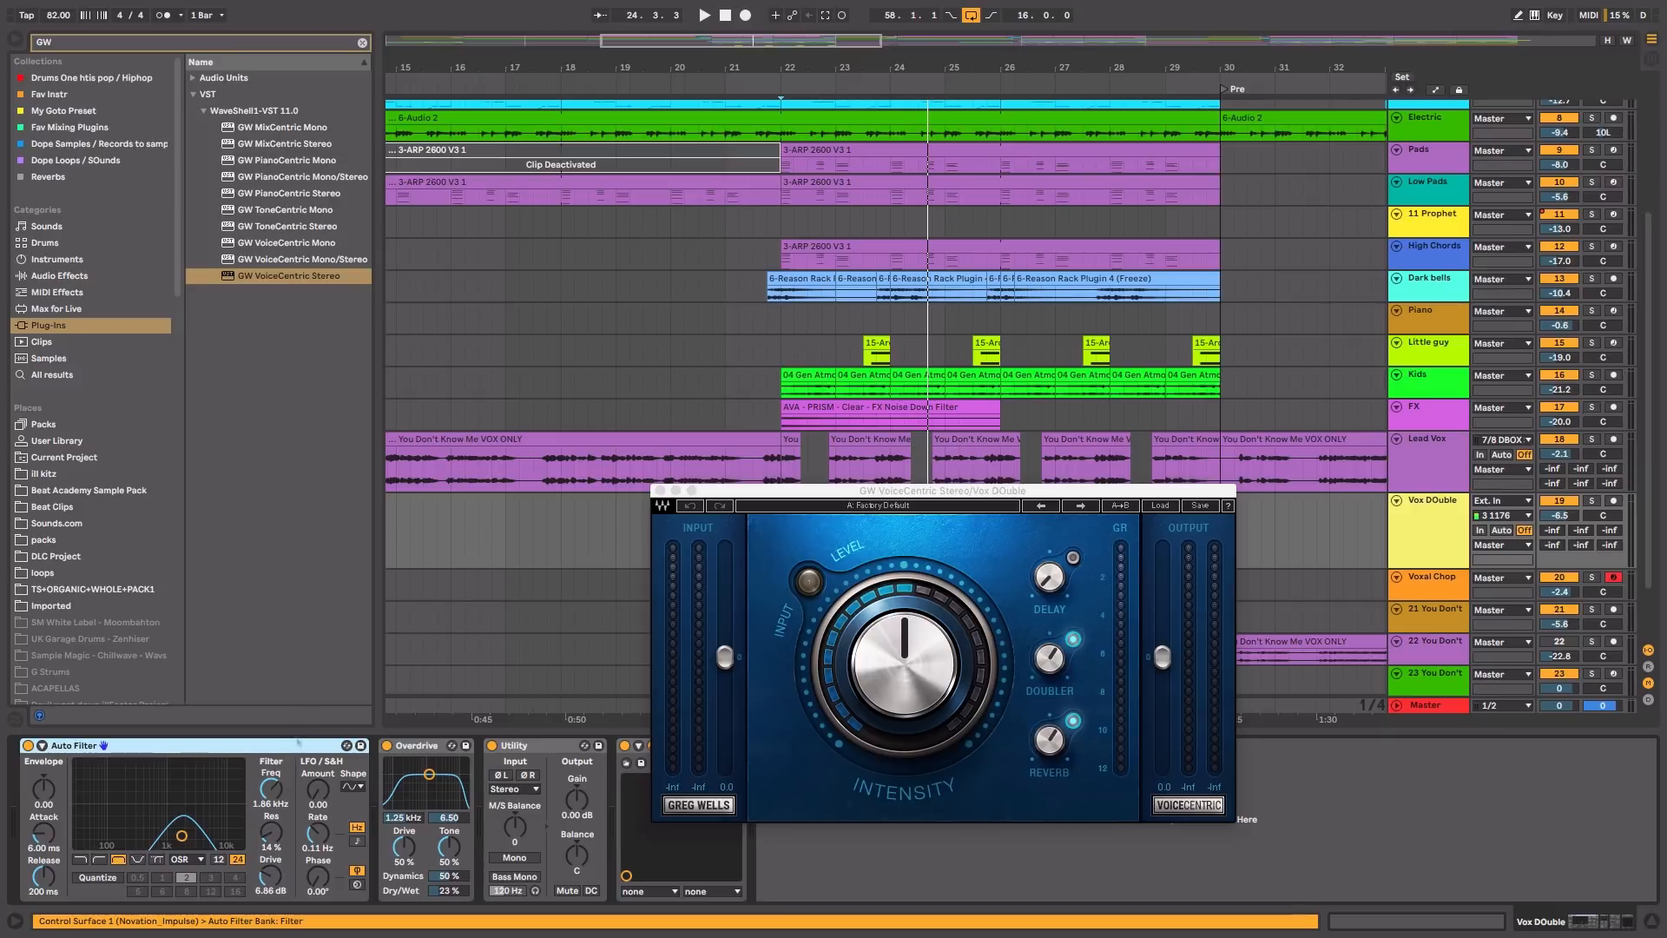
Set the double's VoiceCentric input to 5.7 dB and enable delay at about -9.1.
drag(903, 664, 903, 639)
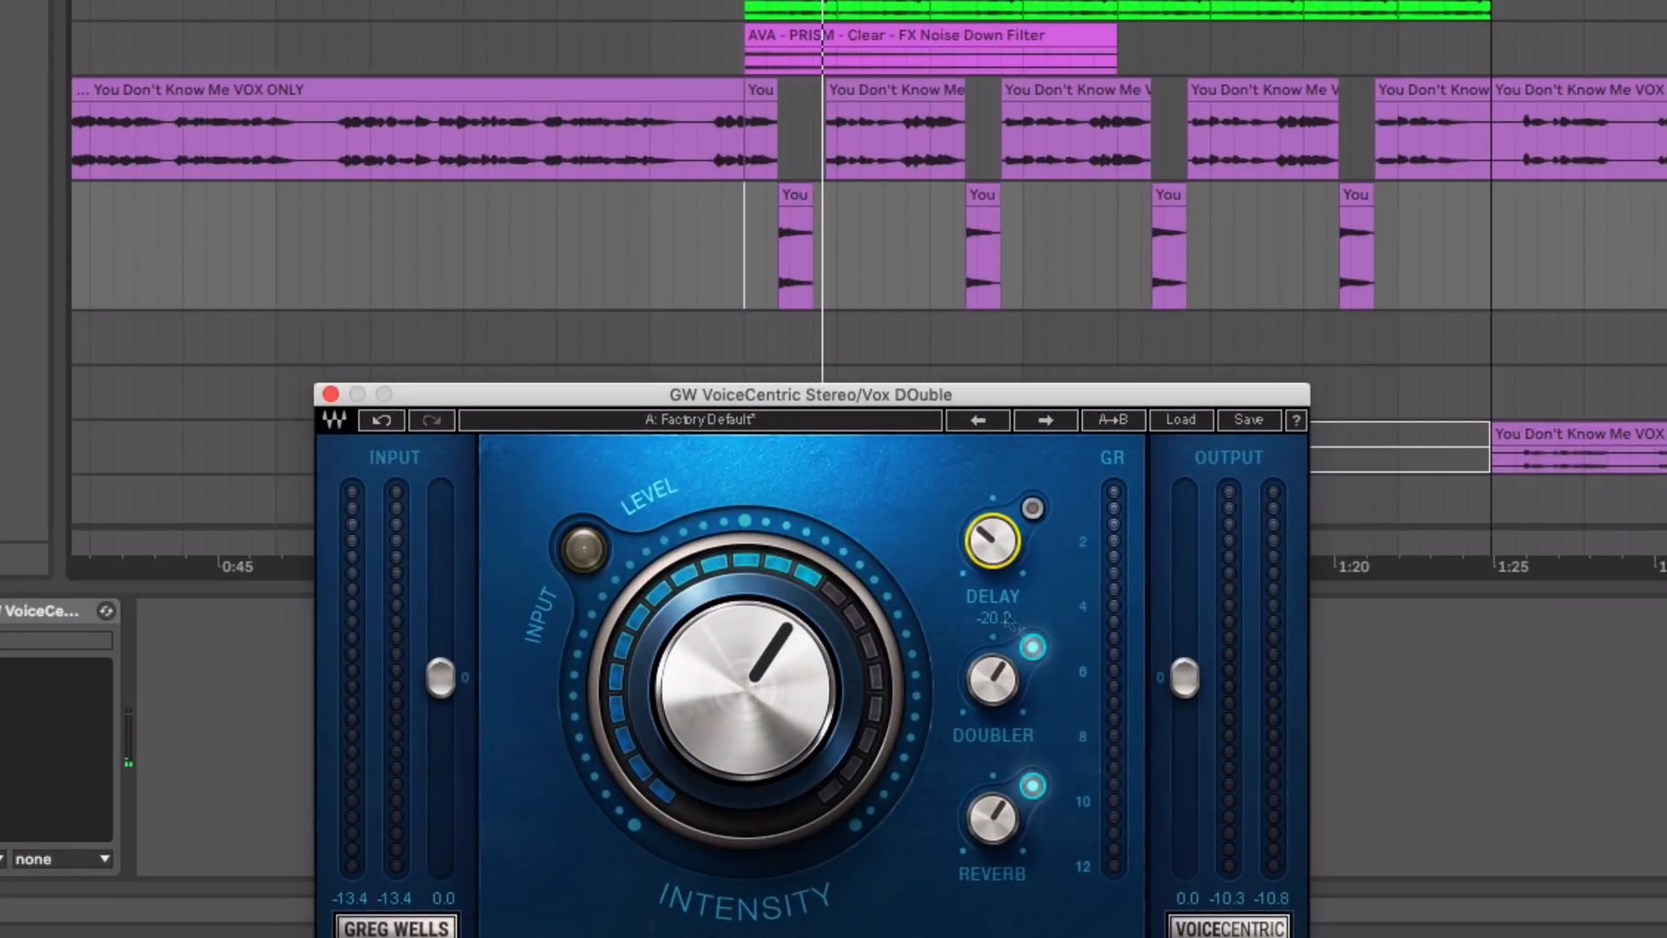
click(995, 684)
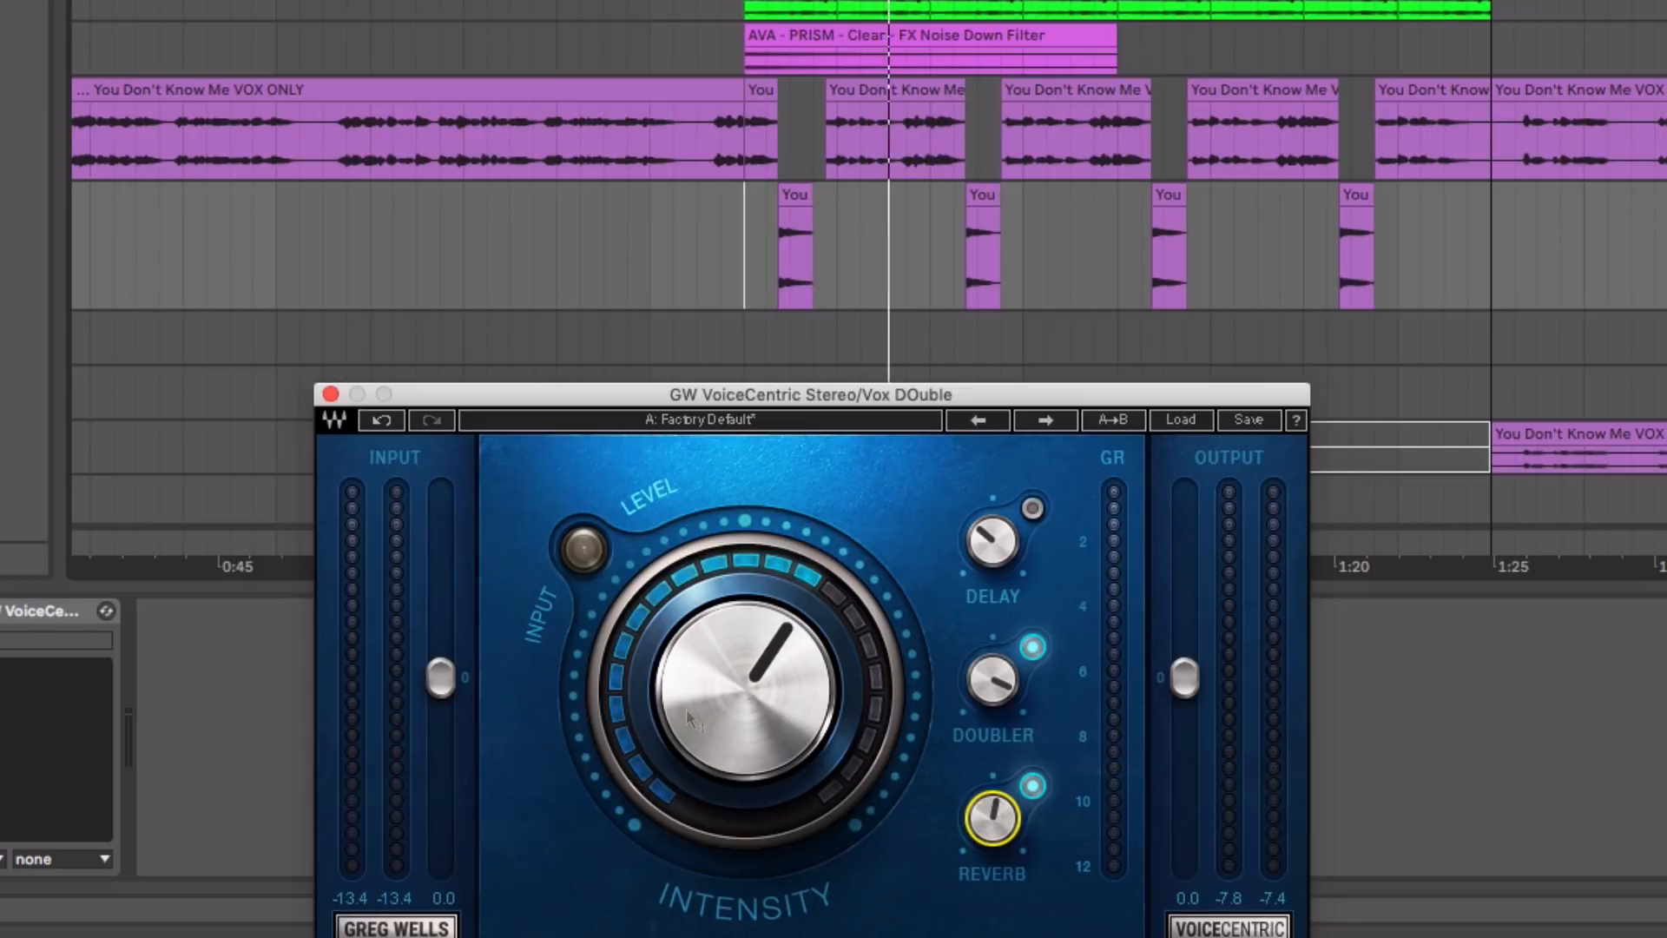
drag(437, 678, 437, 622)
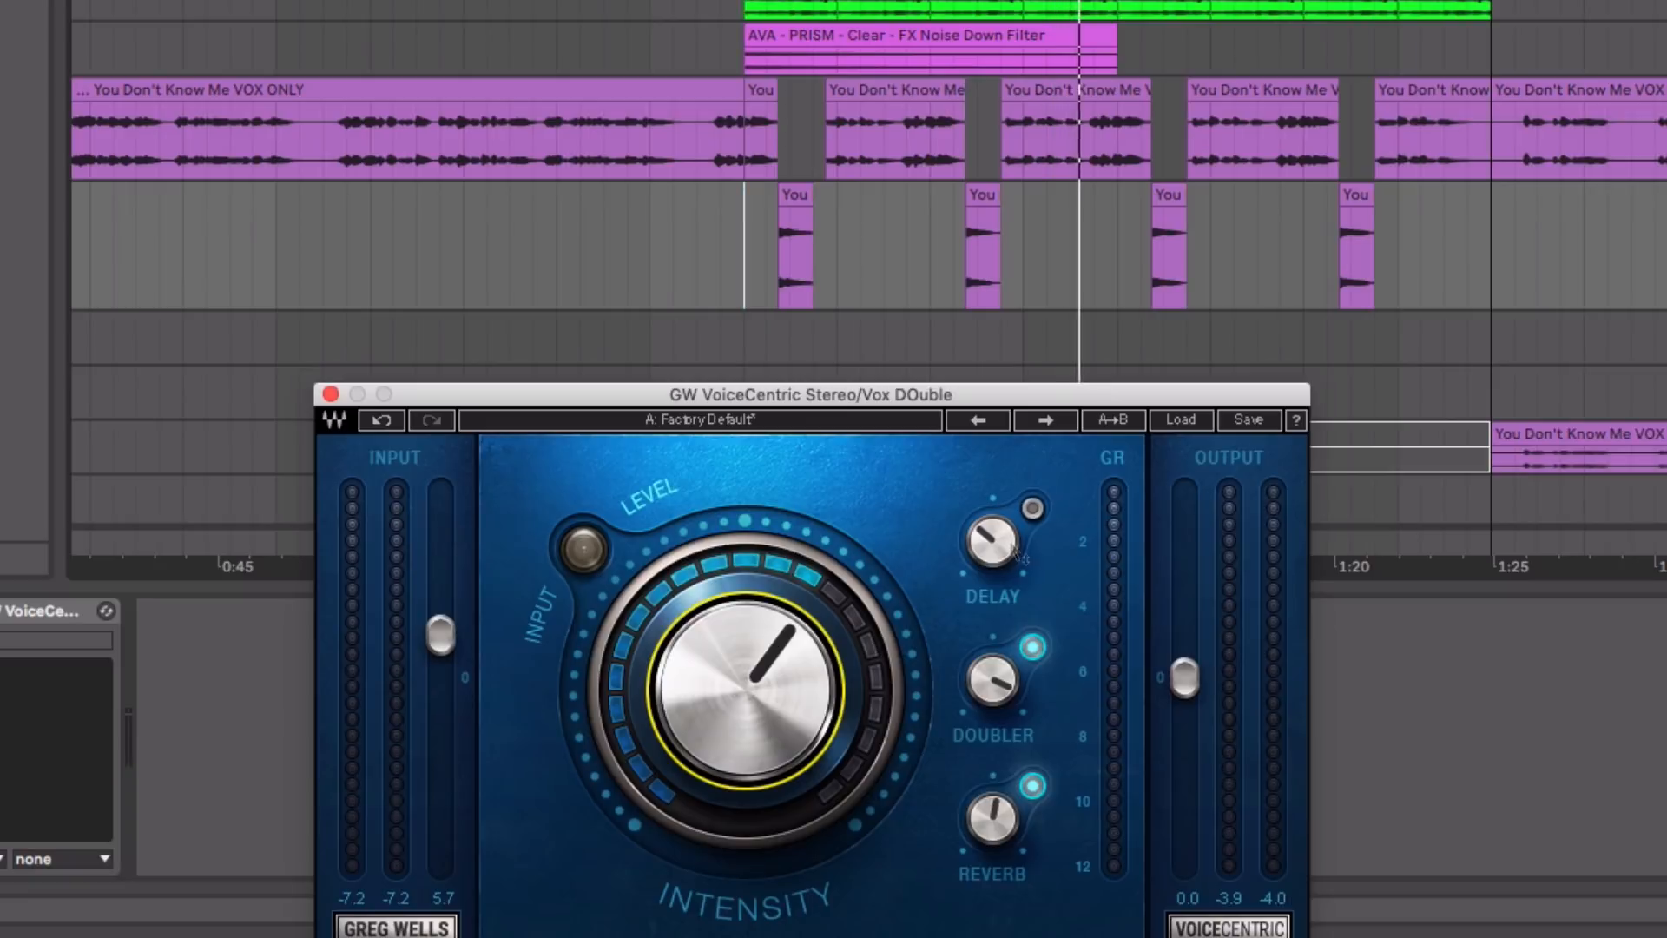
click(1030, 508)
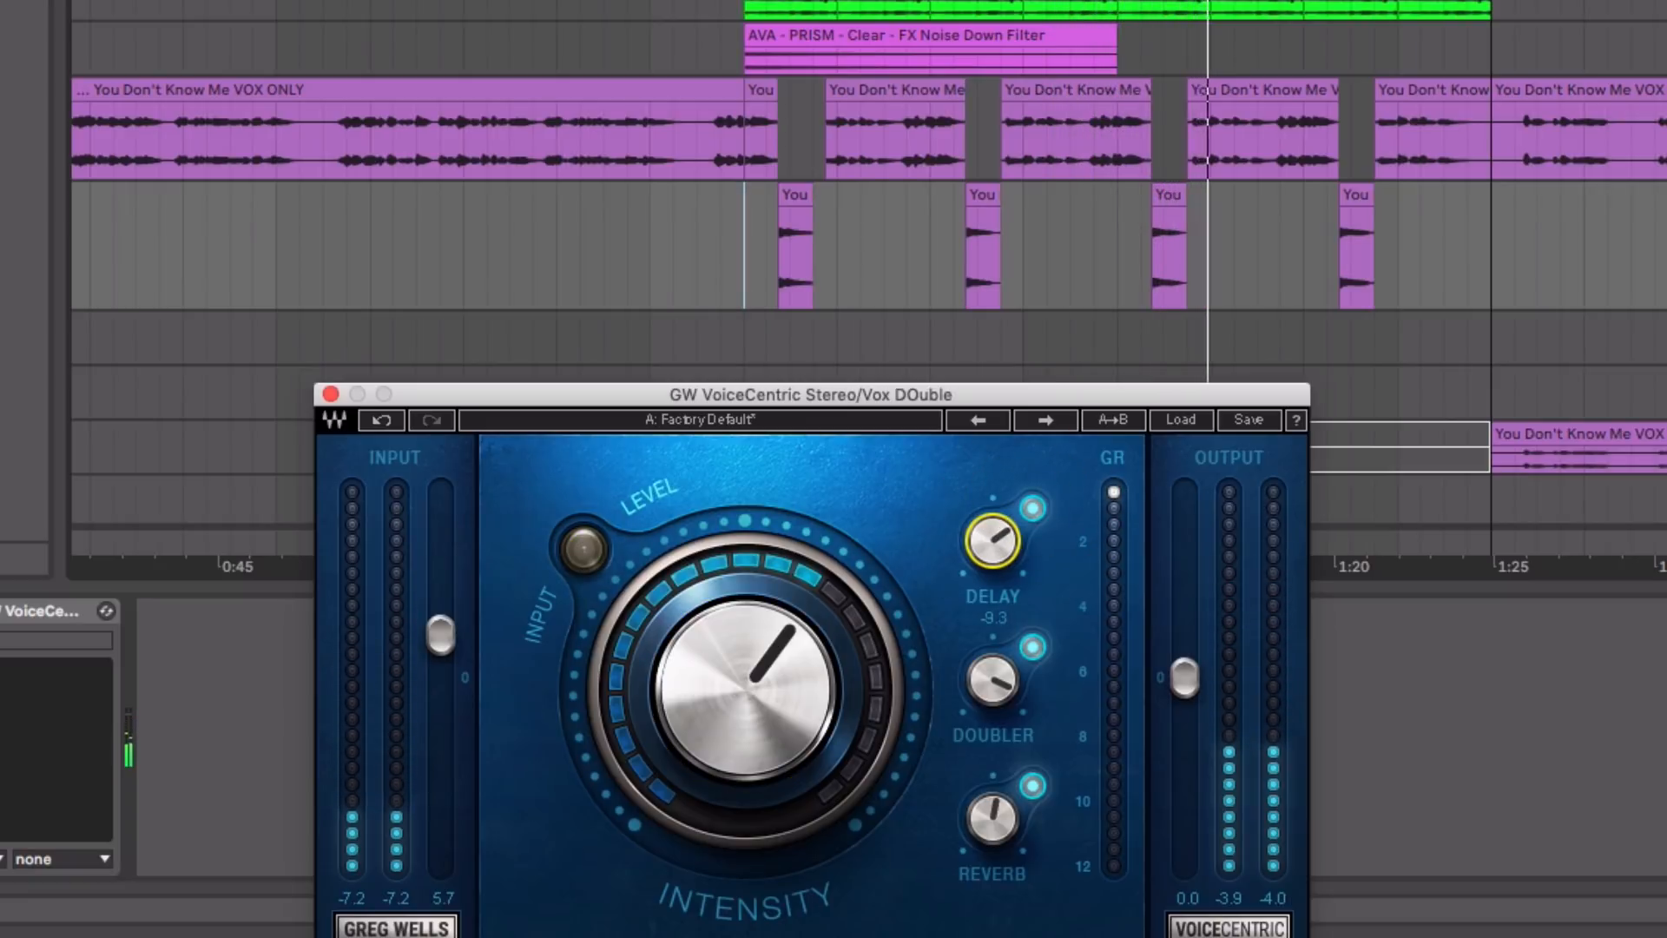
drag(991, 541, 996, 537)
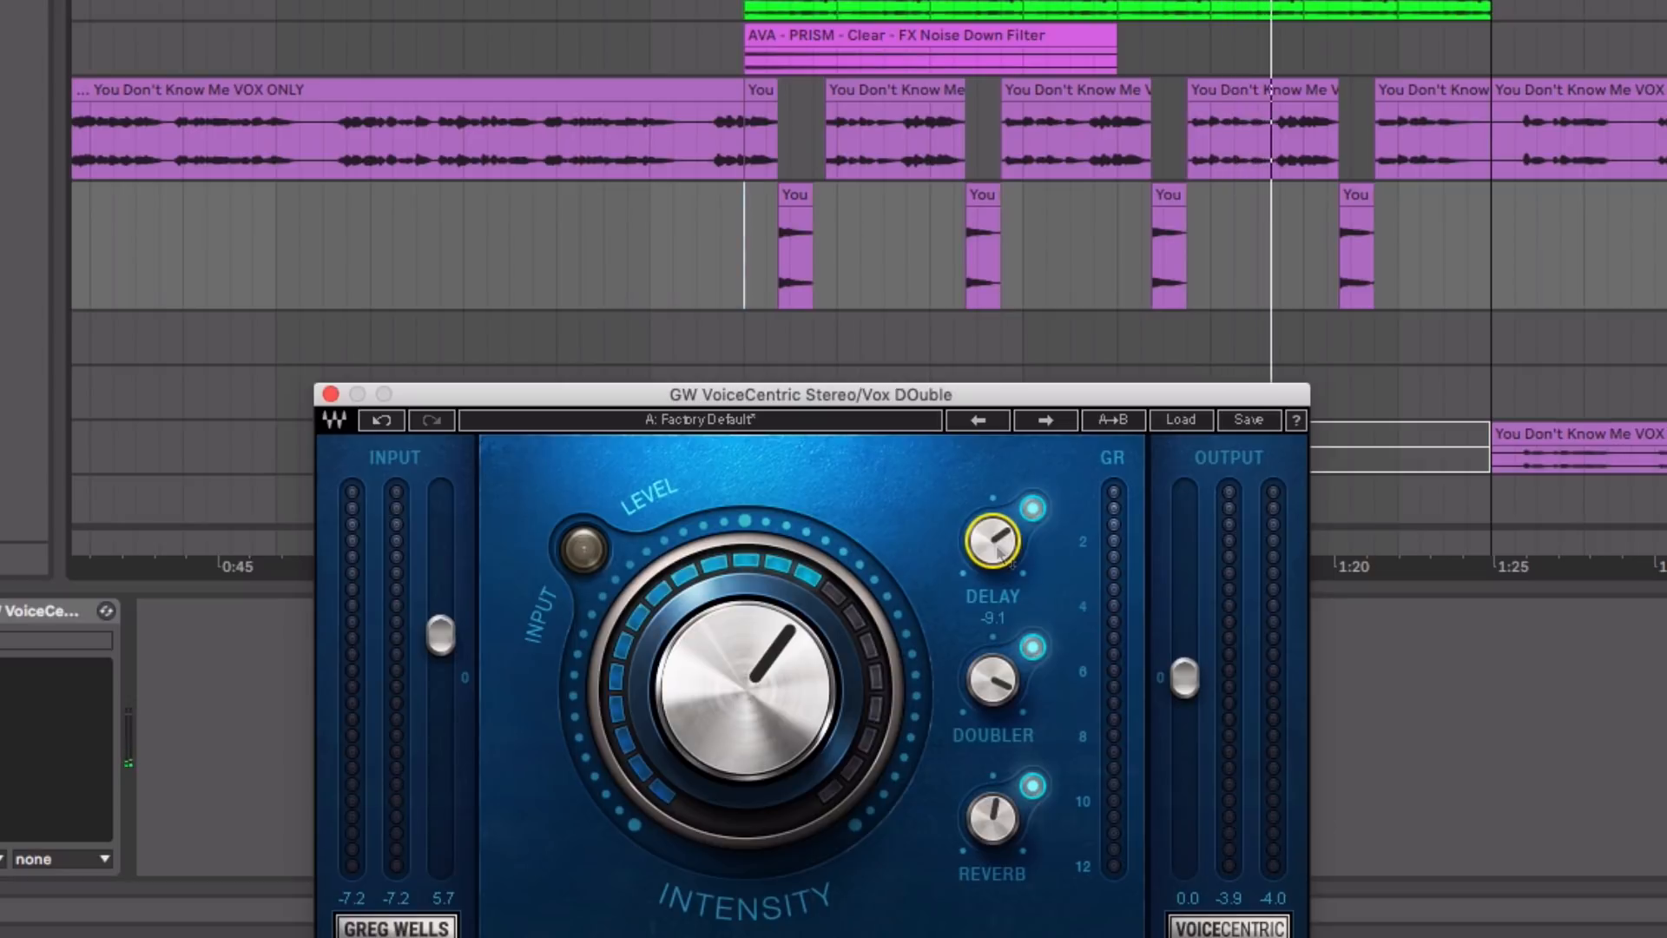
drag(990, 542, 998, 531)
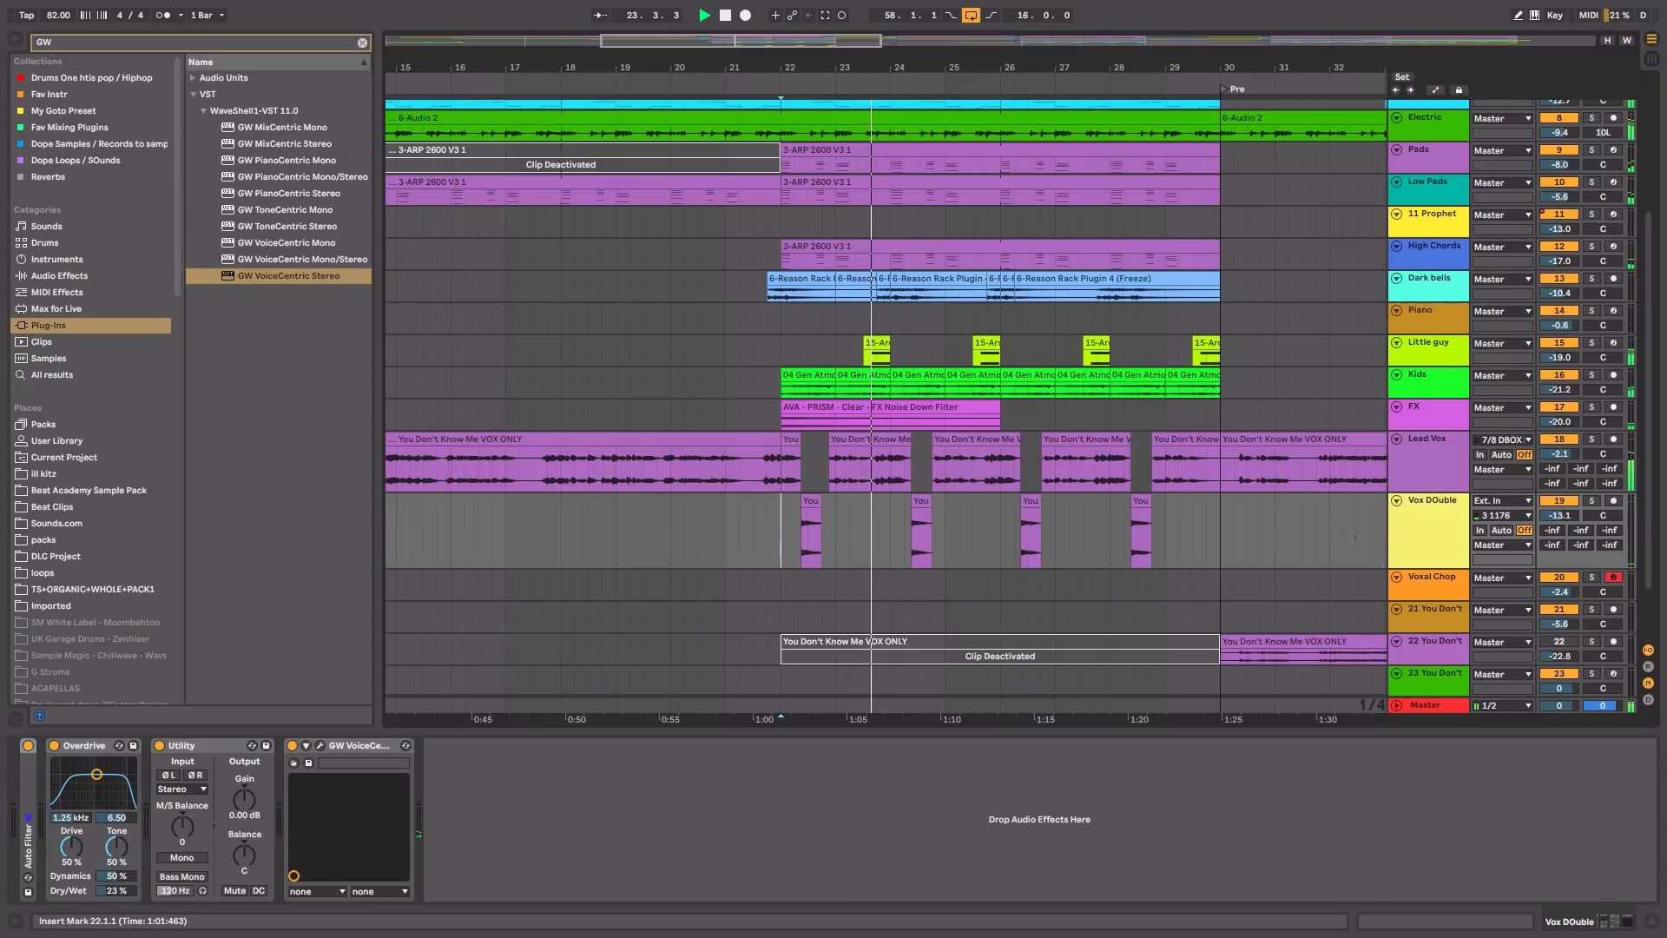
Reopen the Vox DOuble VoiceCentric window from its wrench icon and toggle playback.
click(319, 746)
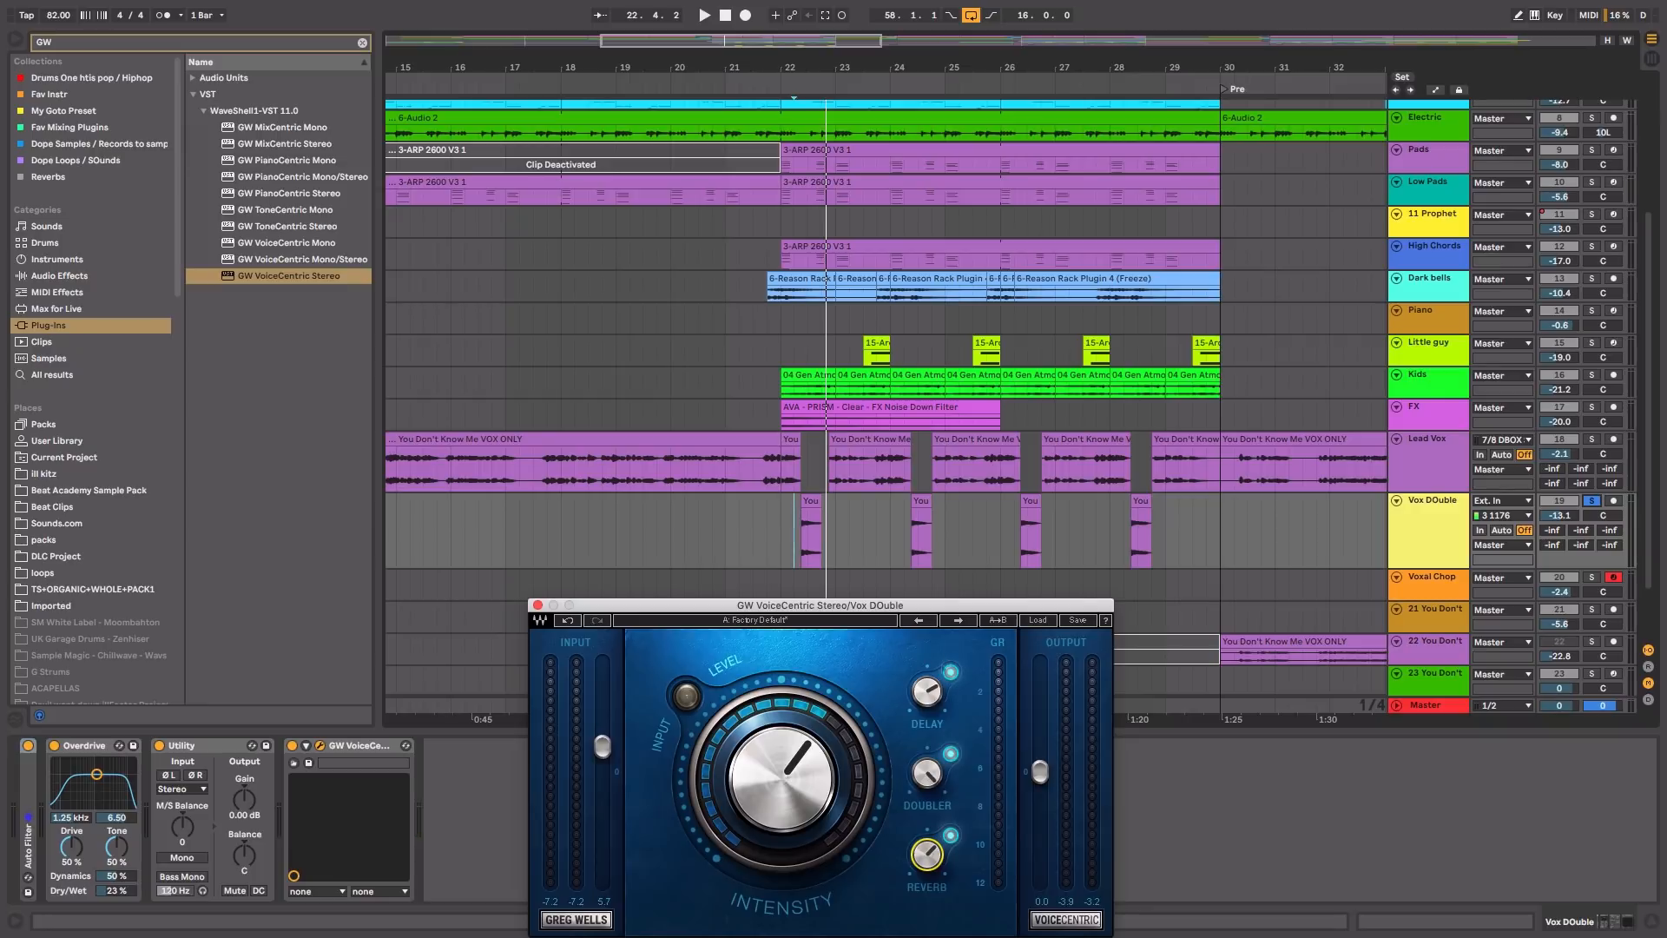
click(705, 18)
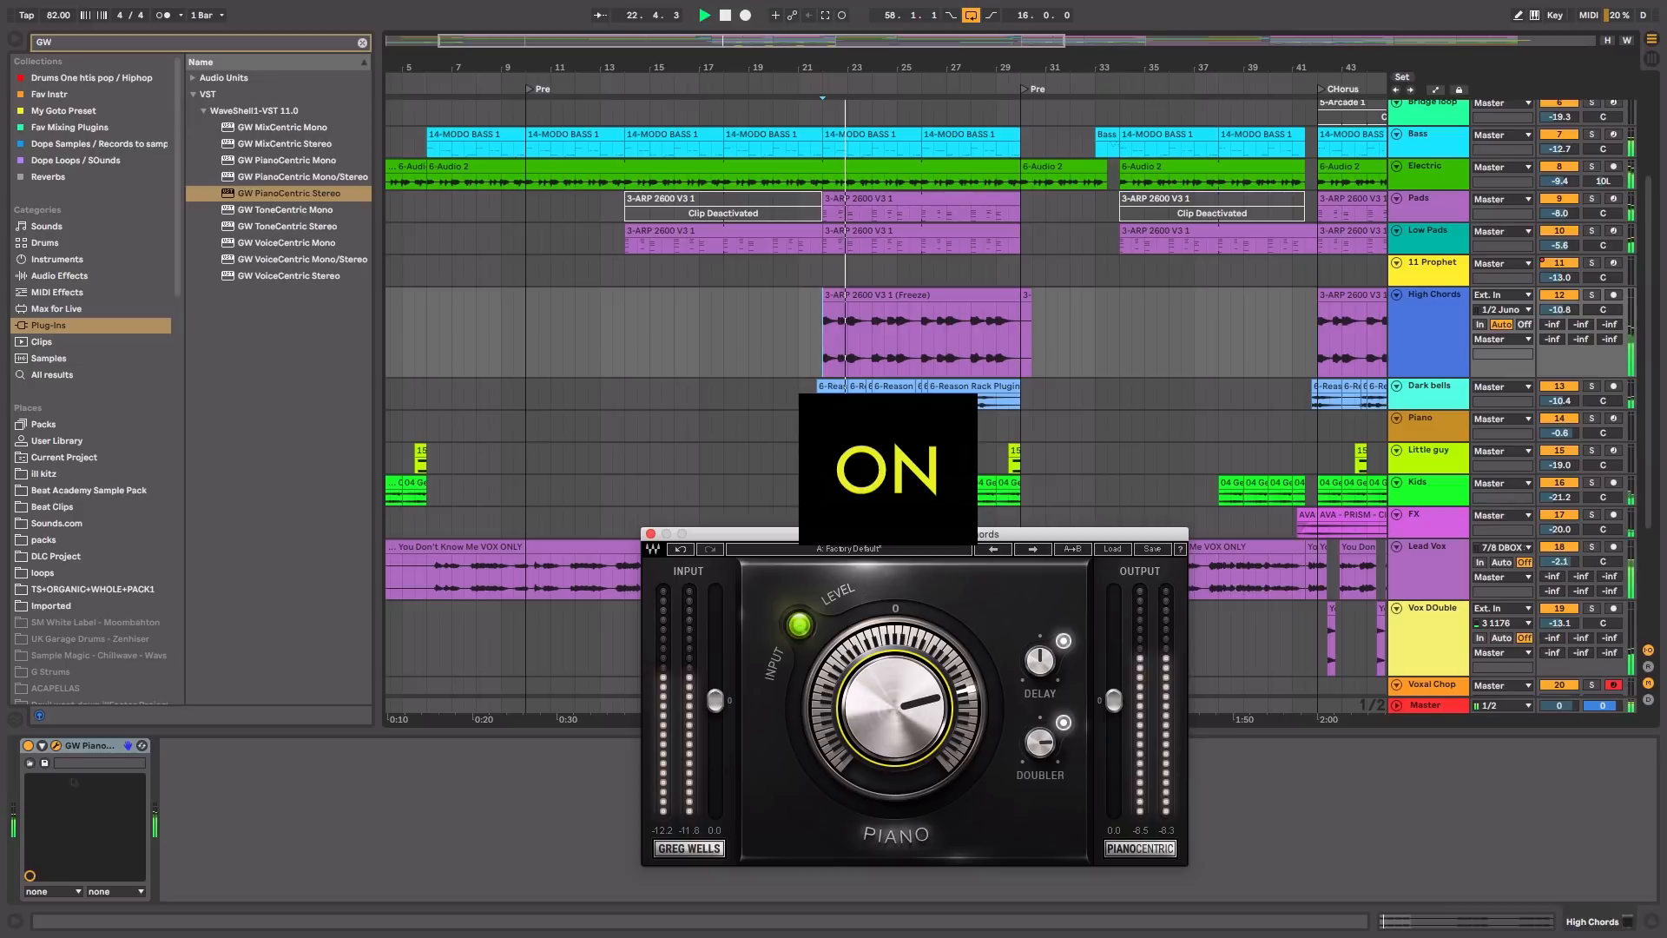
Switch High Chords' PianoCentric off, on, and off again to compare.
click(797, 625)
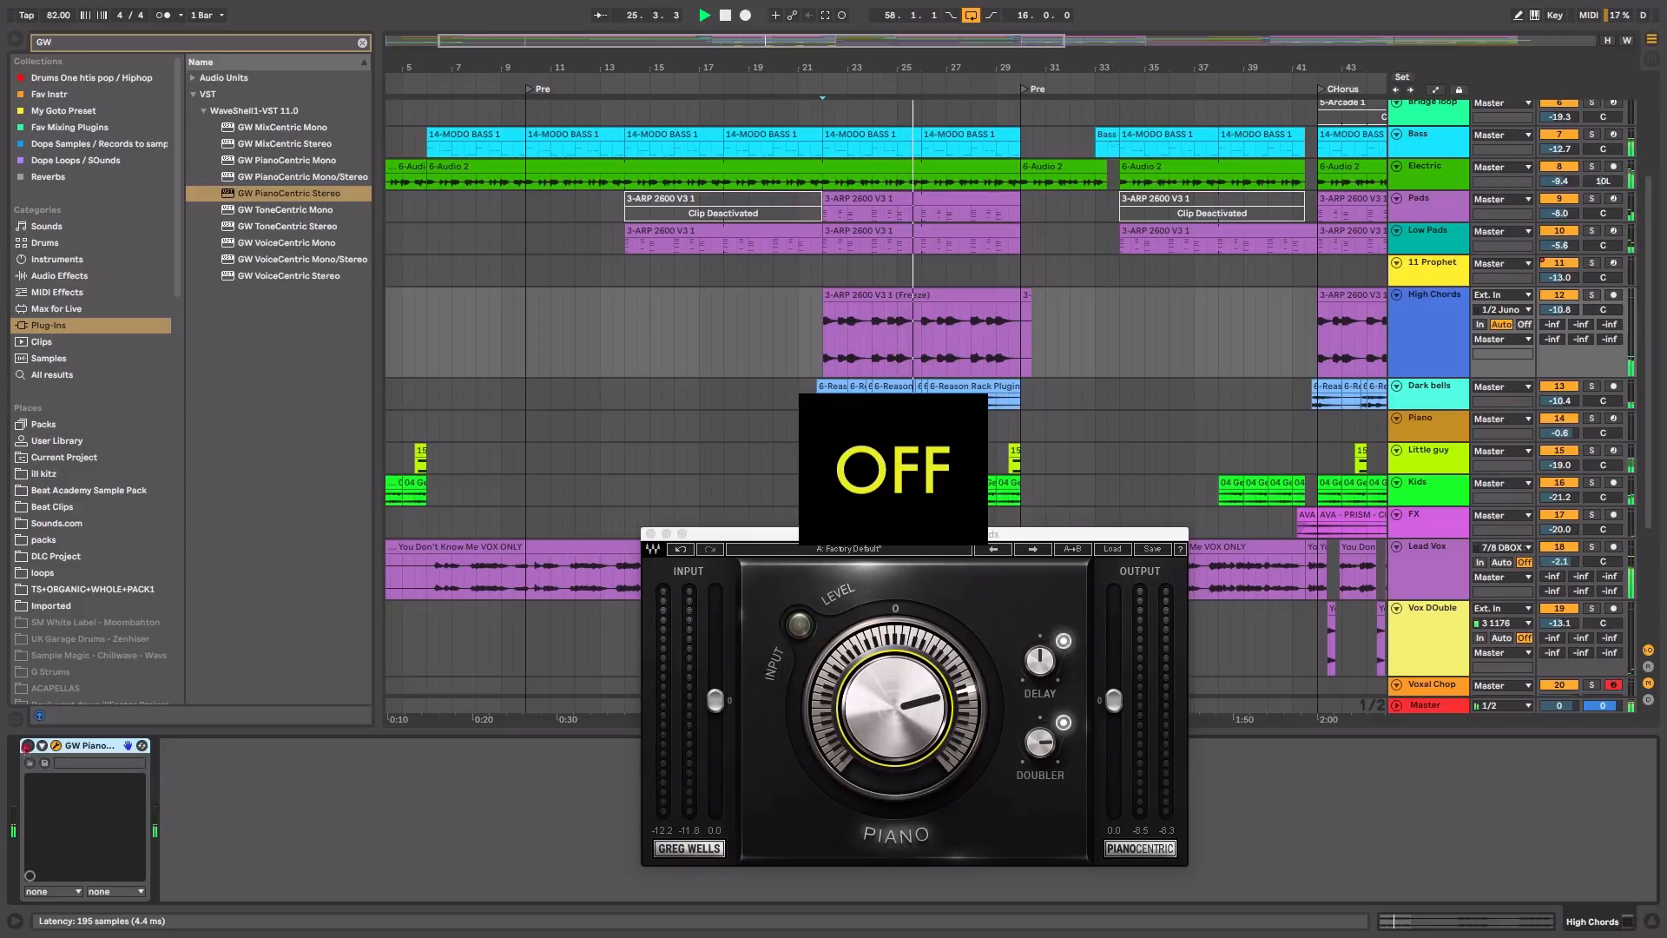
click(797, 623)
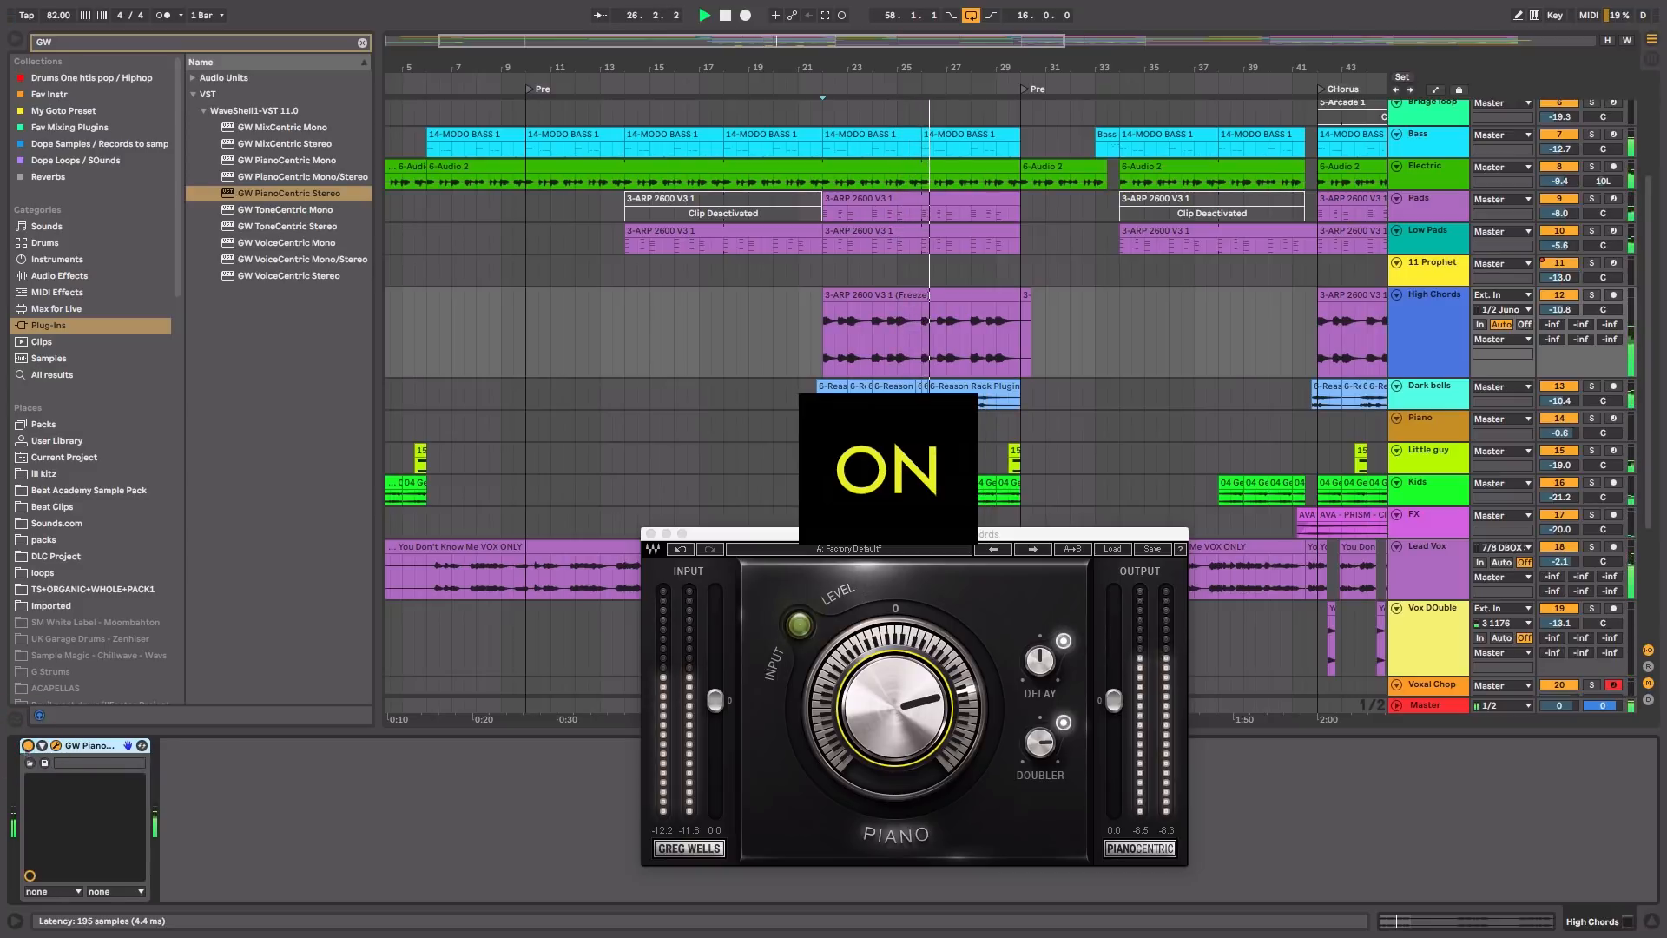
click(796, 624)
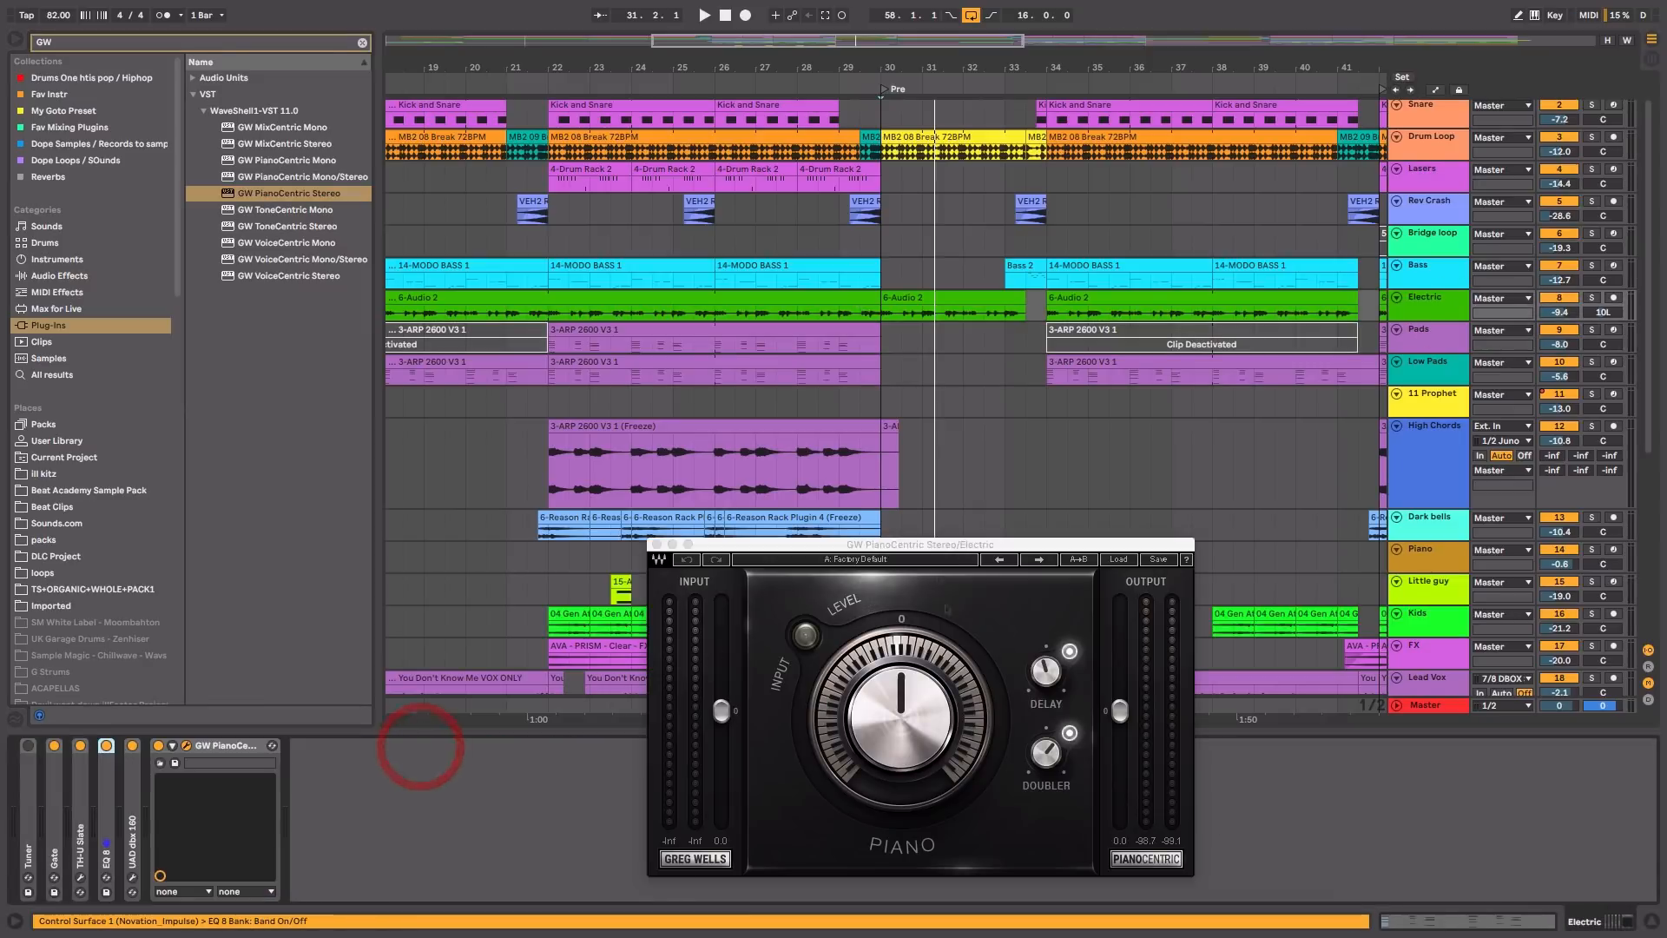
Sweep Electric's PianoCentric Piano amount from -36 to -29, bypass to compare, then settle near -2.
drag(920, 544, 967, 443)
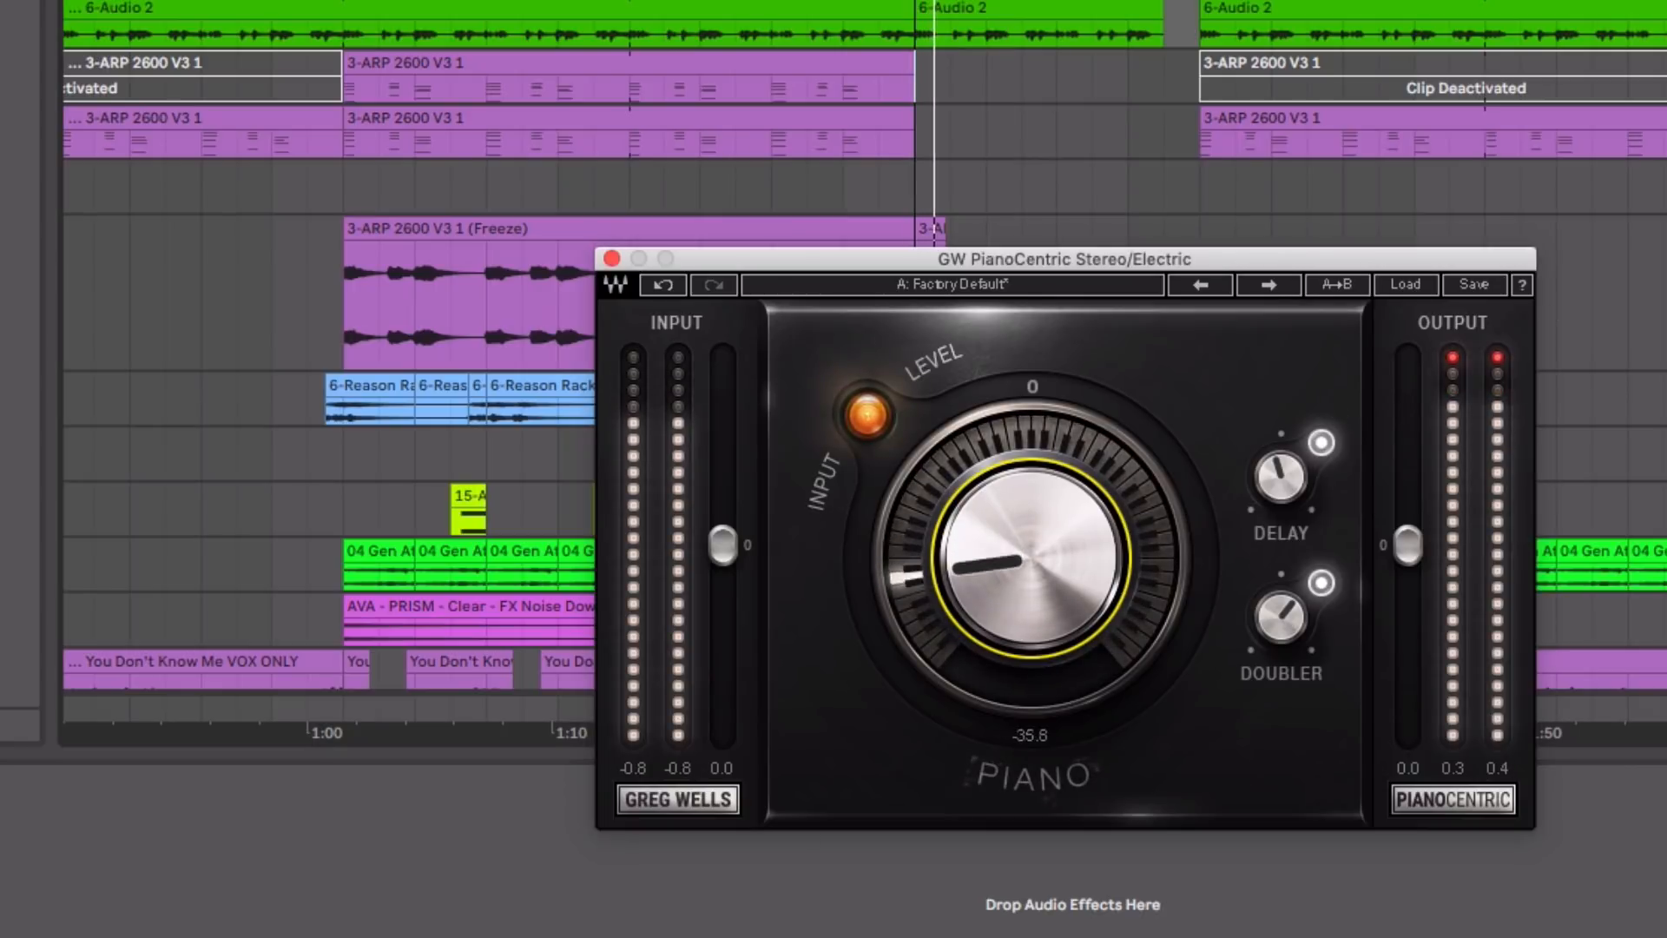
drag(989, 606, 1027, 489)
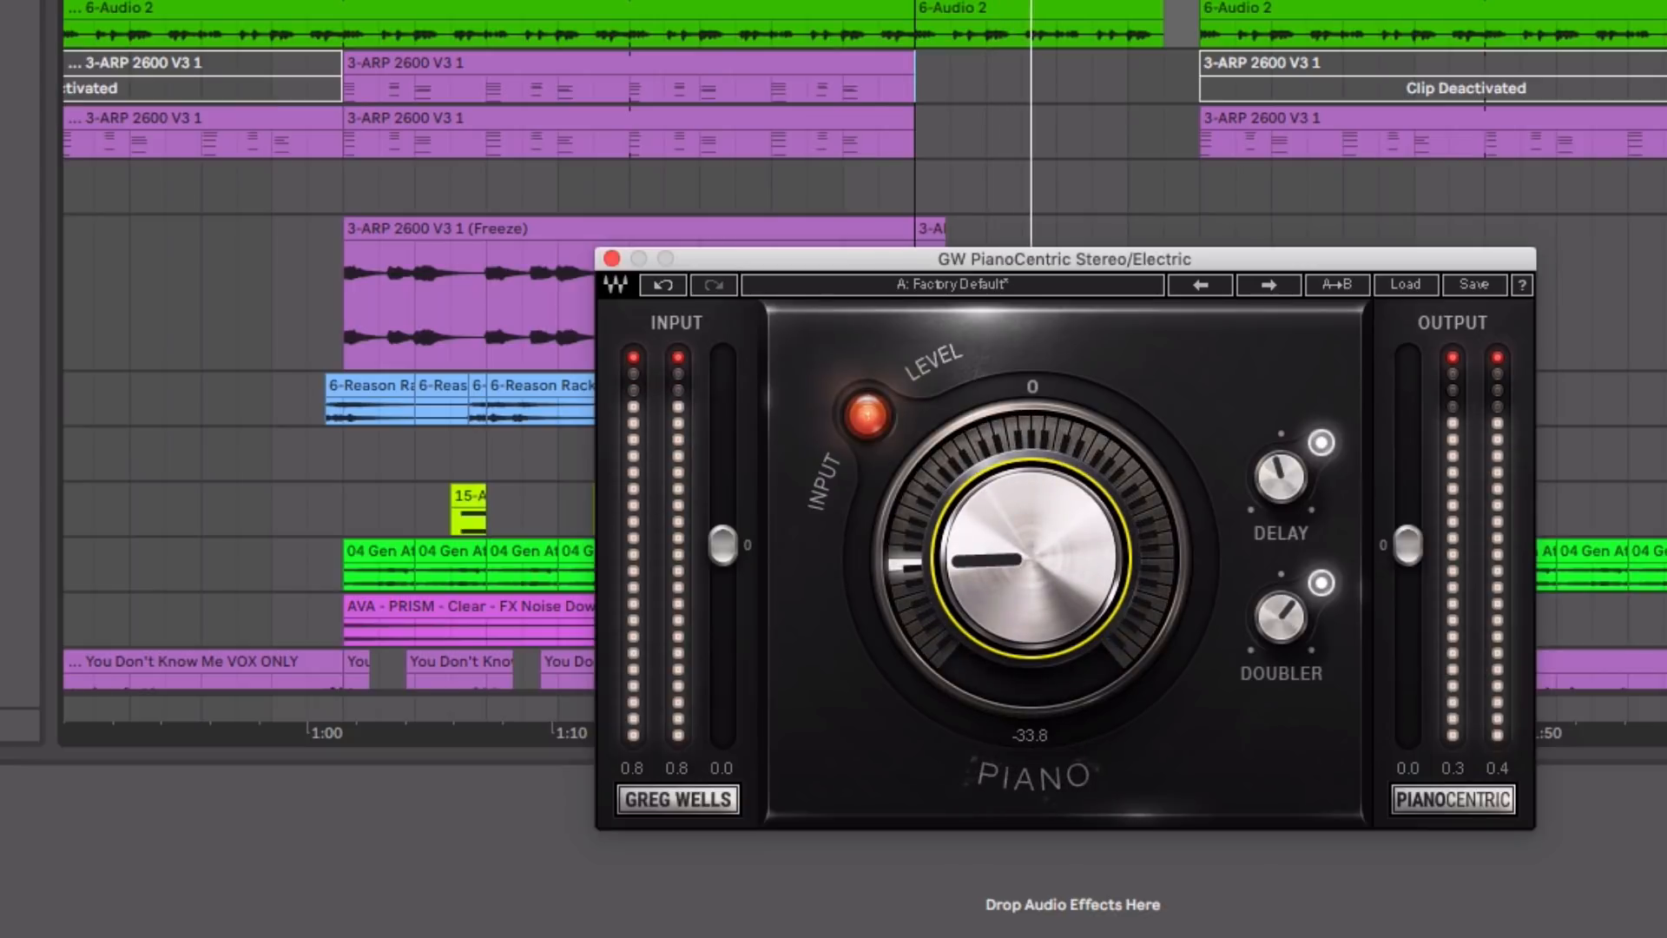
drag(1021, 558, 1031, 542)
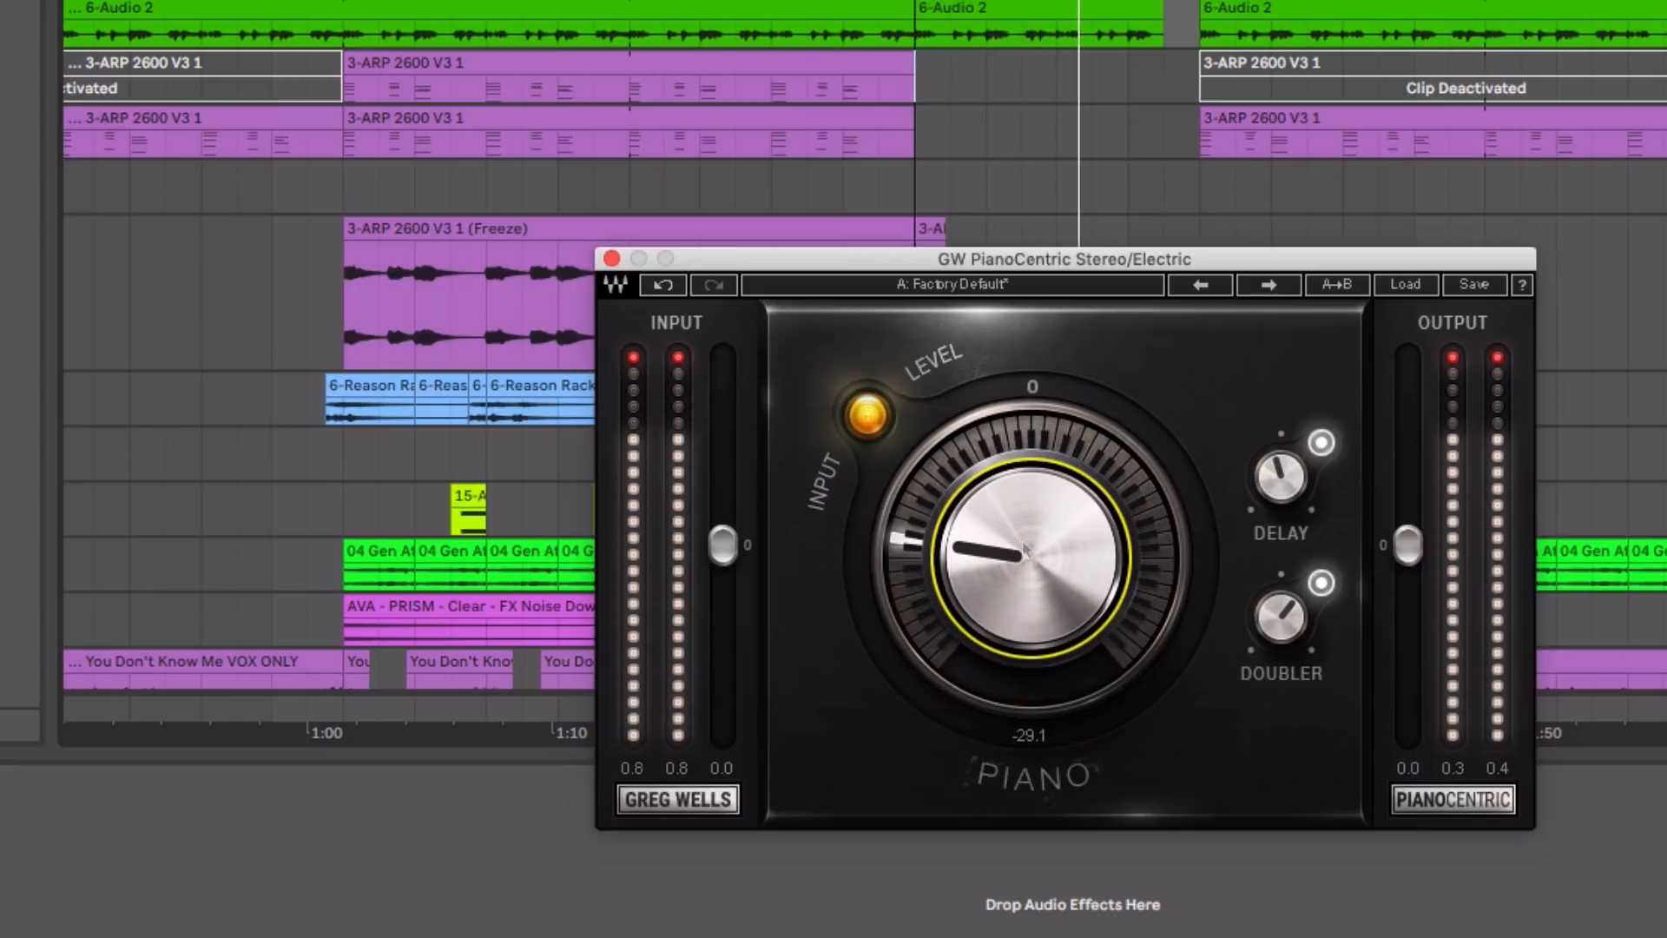
click(865, 418)
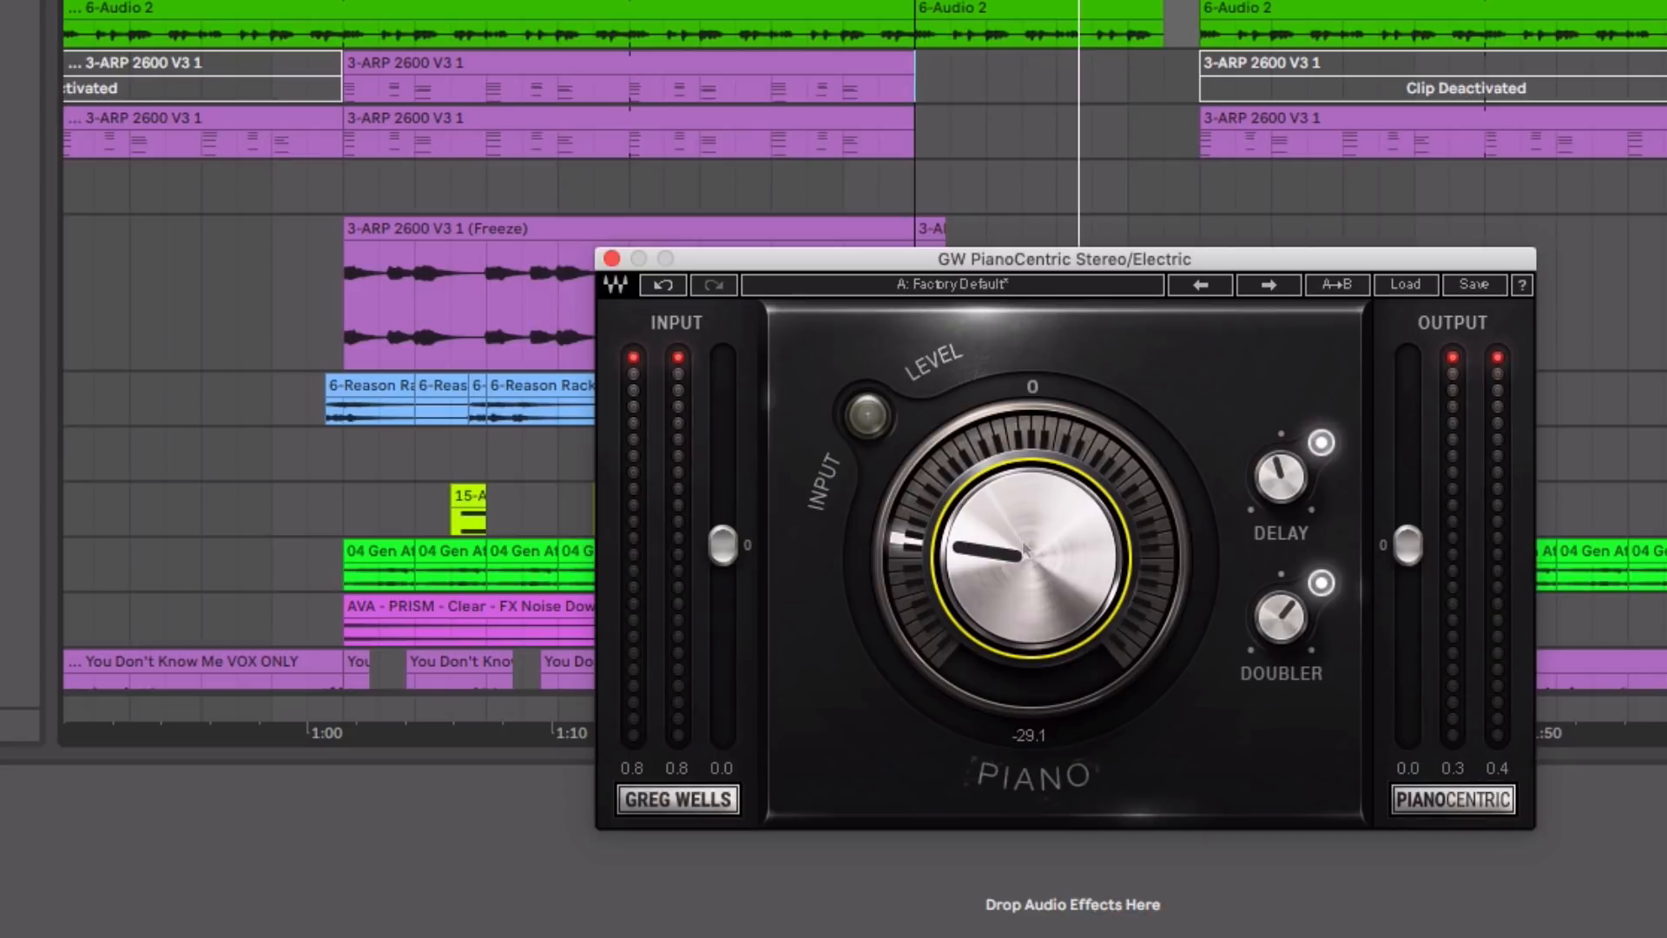
drag(1010, 548, 1032, 521)
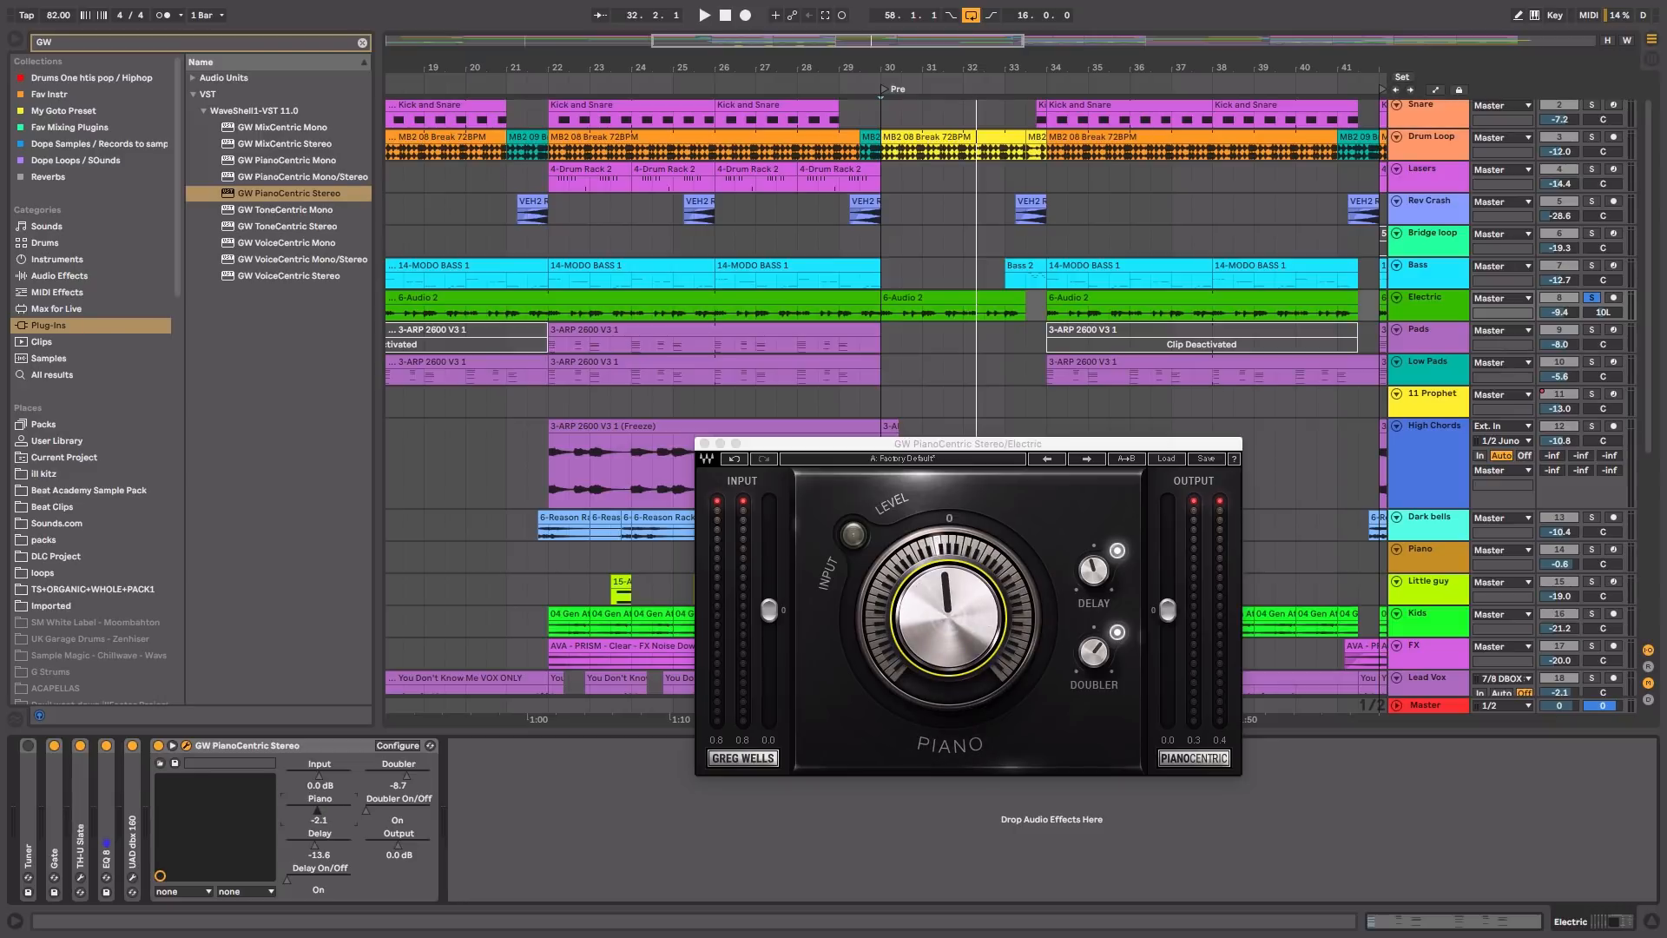
Choose Show Automation from the Piano parameter's context menu on Electric's PianoCentric.
right_click(319, 819)
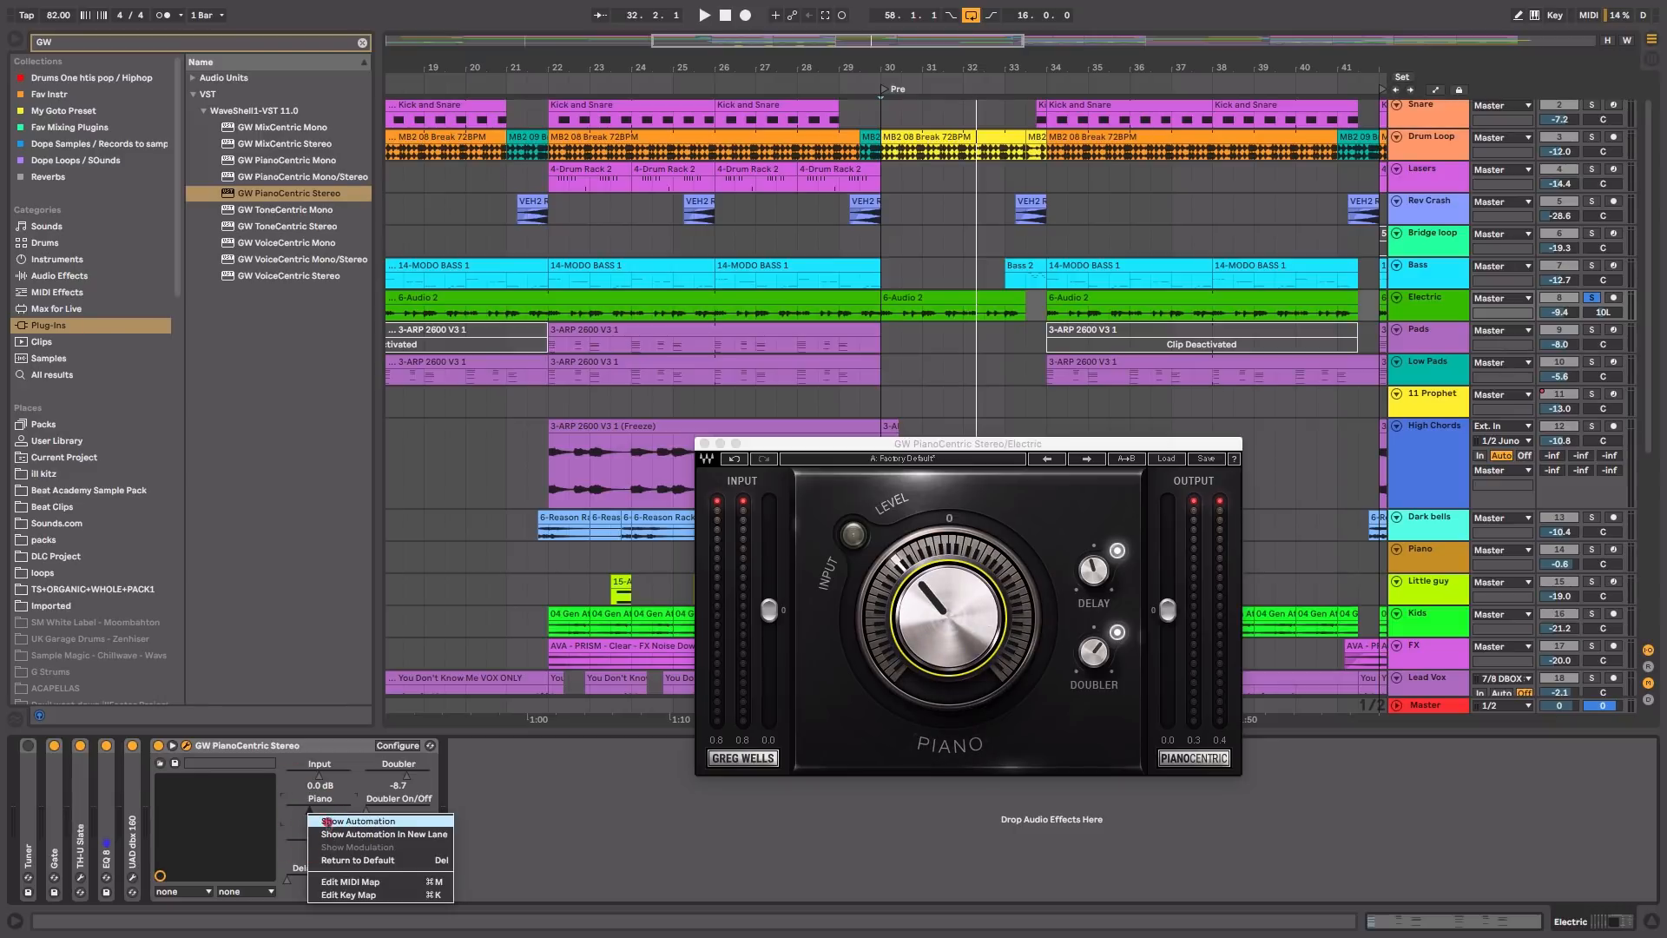
click(355, 820)
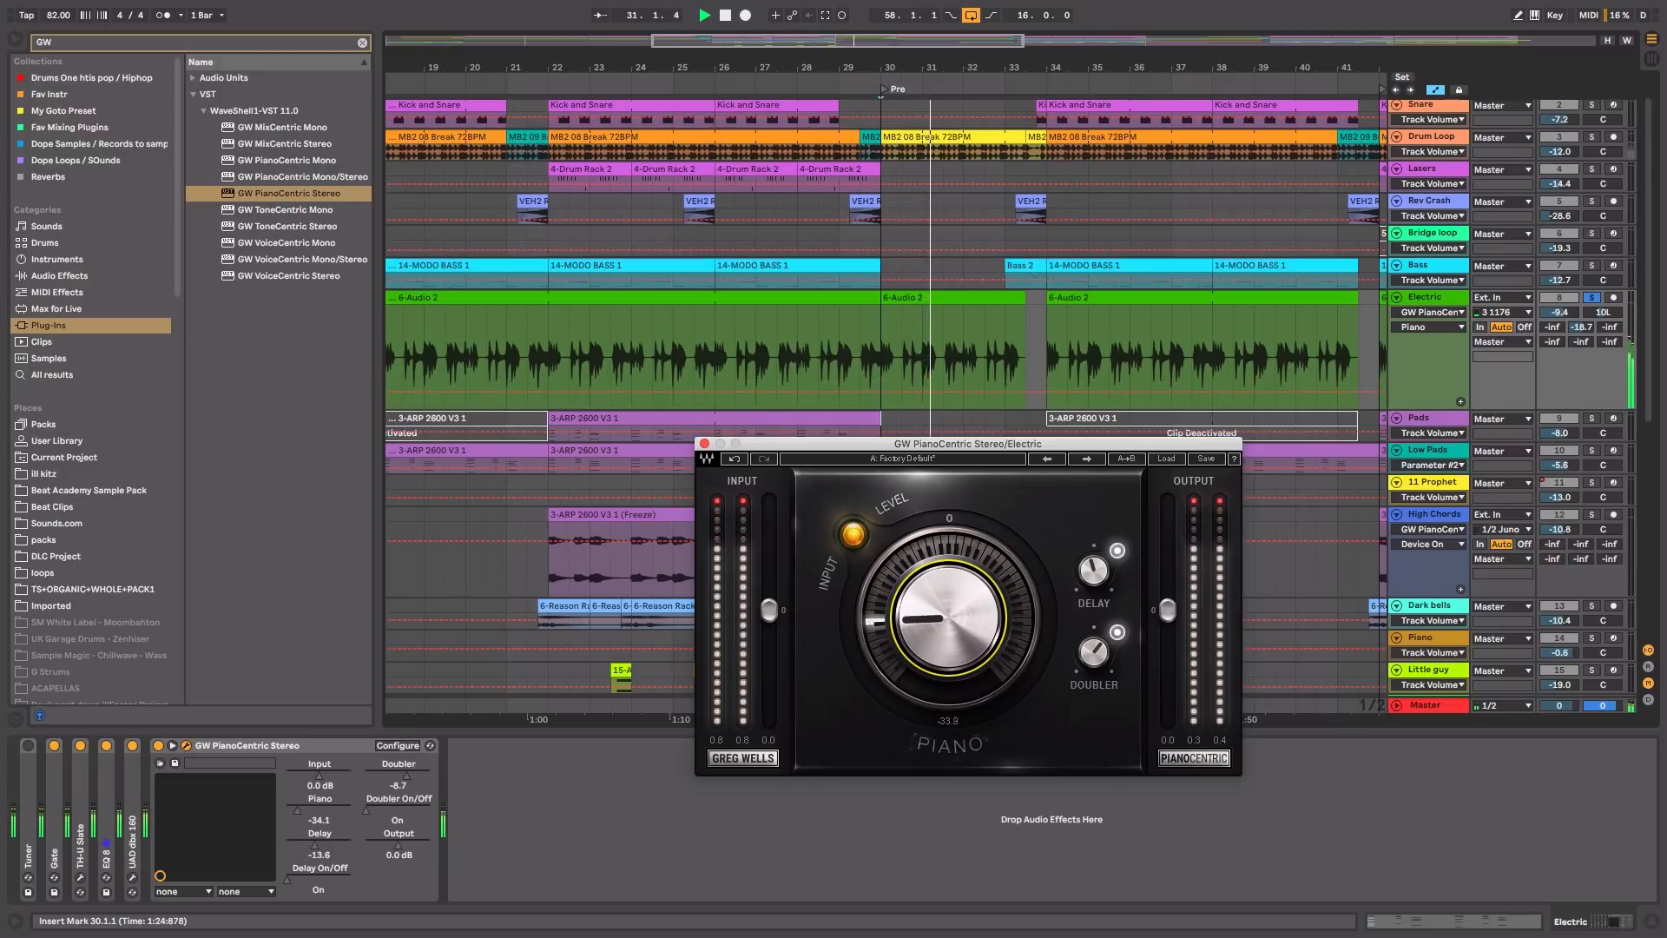
Draw PianoCentric device-on automation near bar 30 on Electric, then toggle playback.
drag(944, 612, 952, 596)
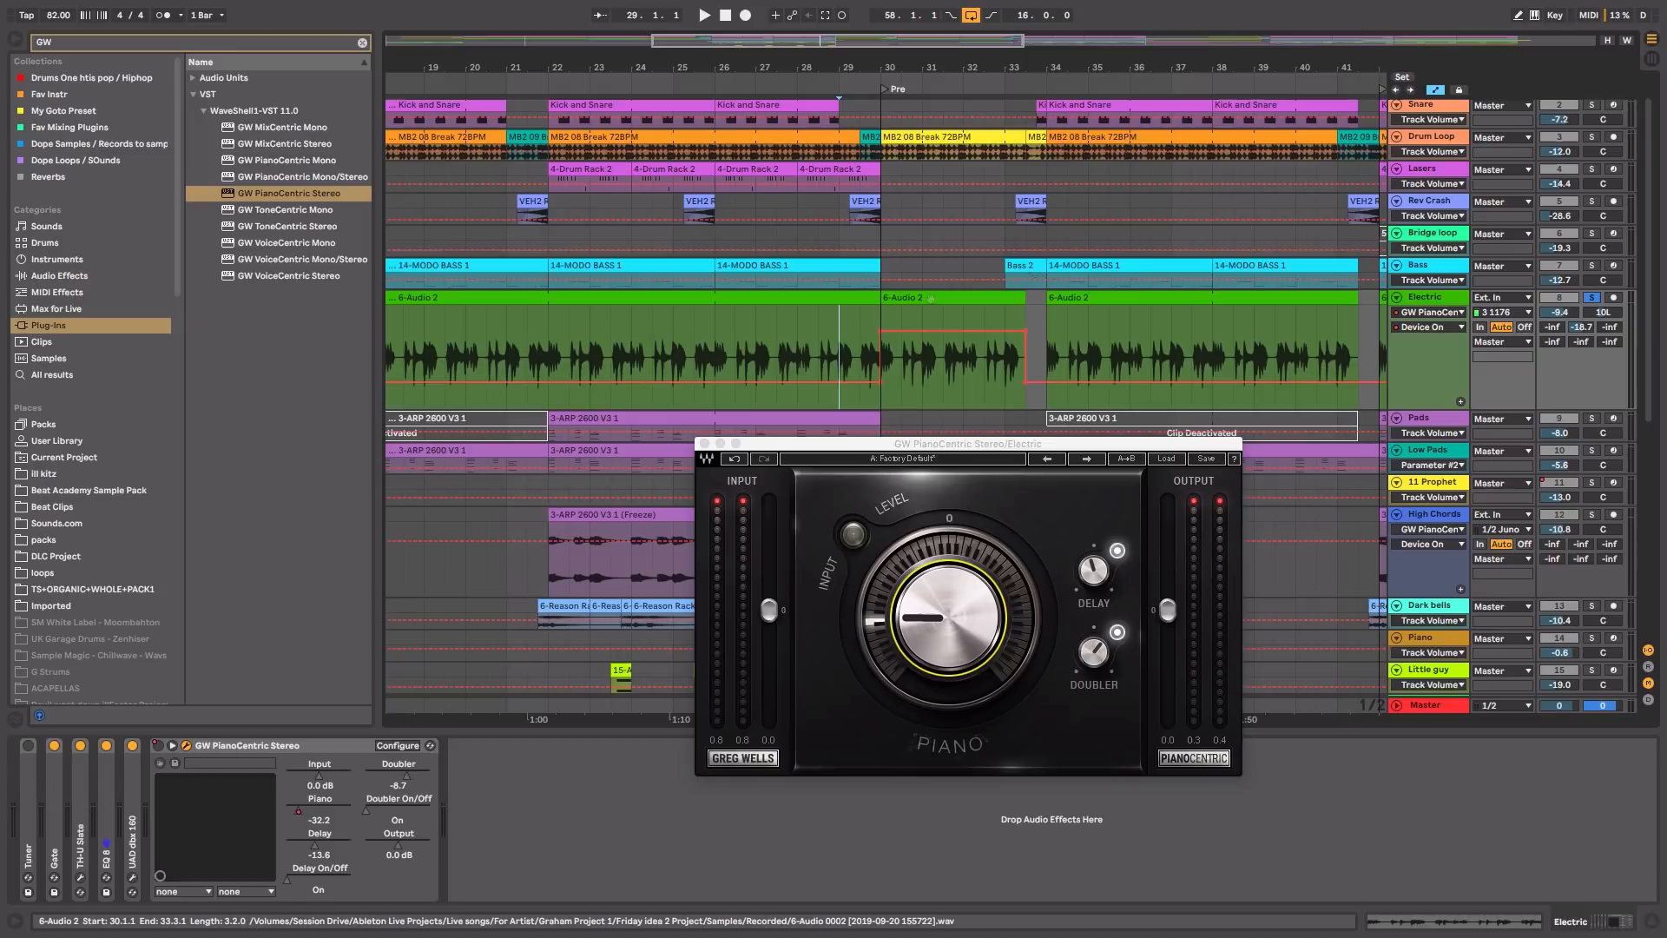
click(706, 16)
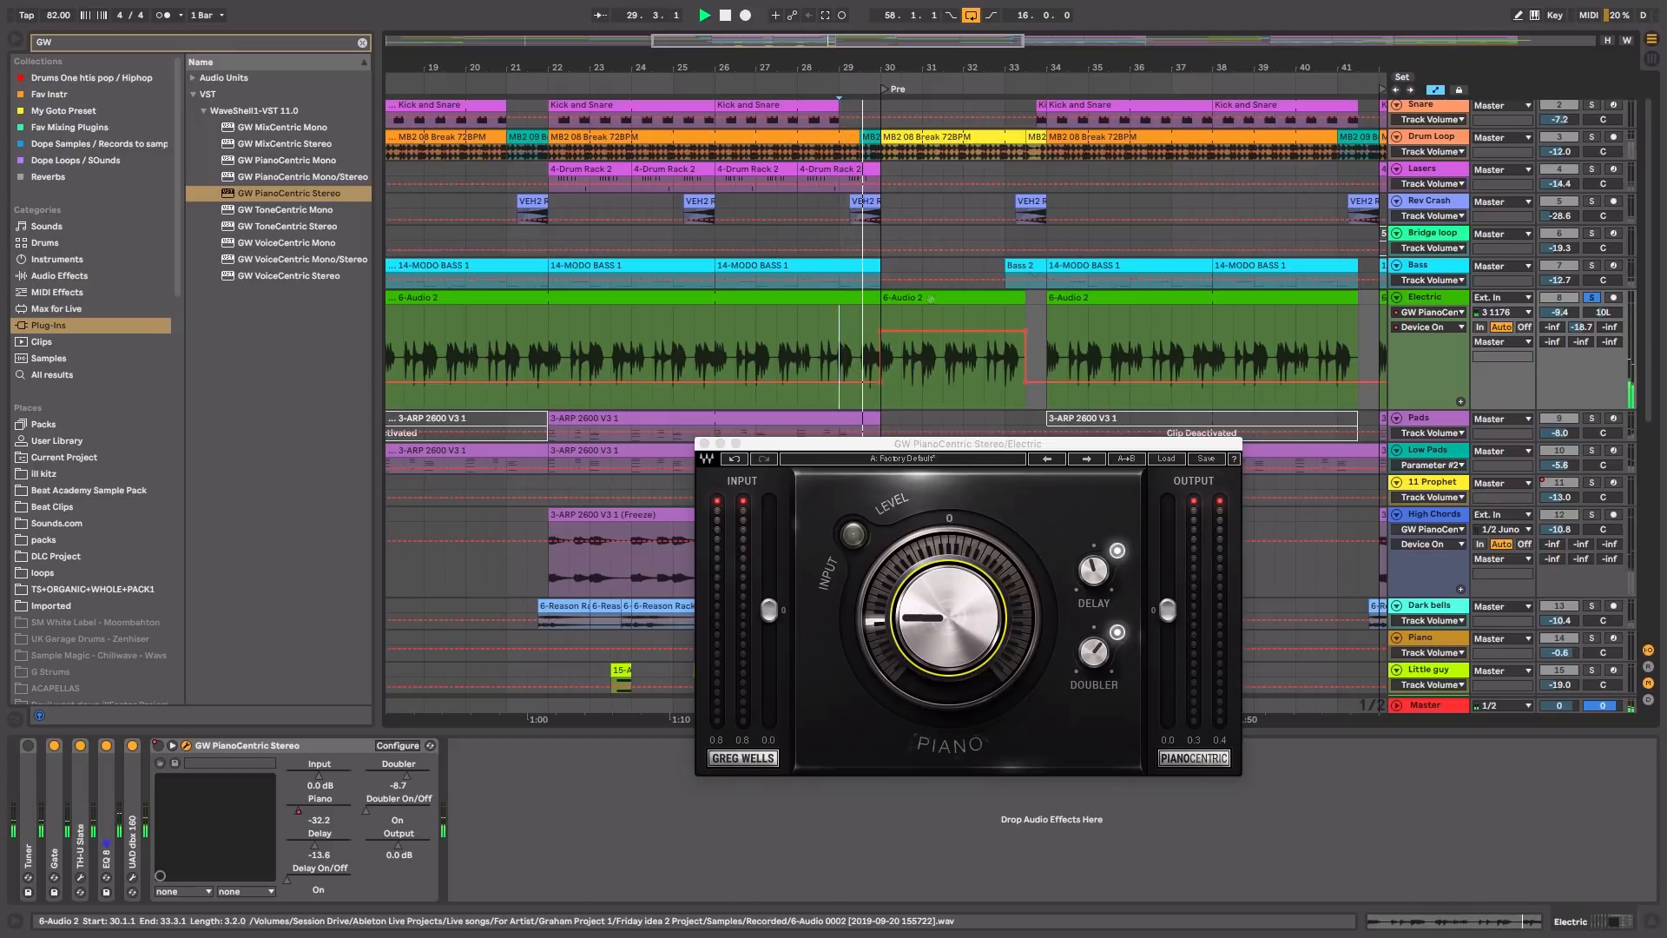
click(708, 15)
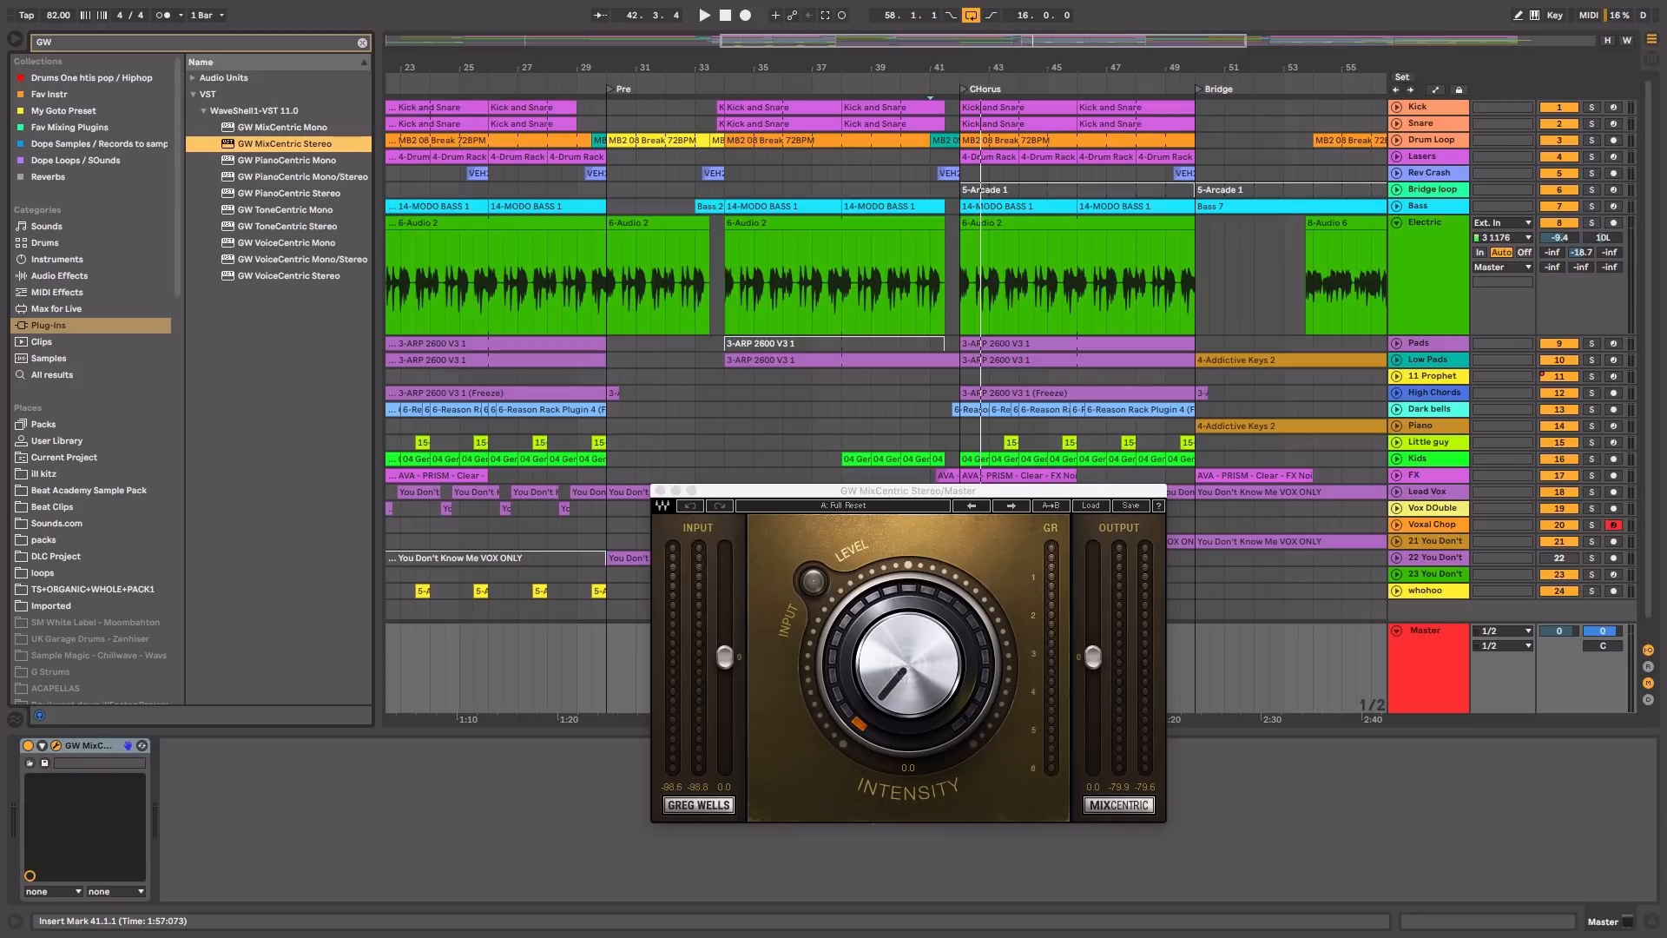
Toggle playback and push the Master MixCentric Intensity up to about 46.
click(708, 18)
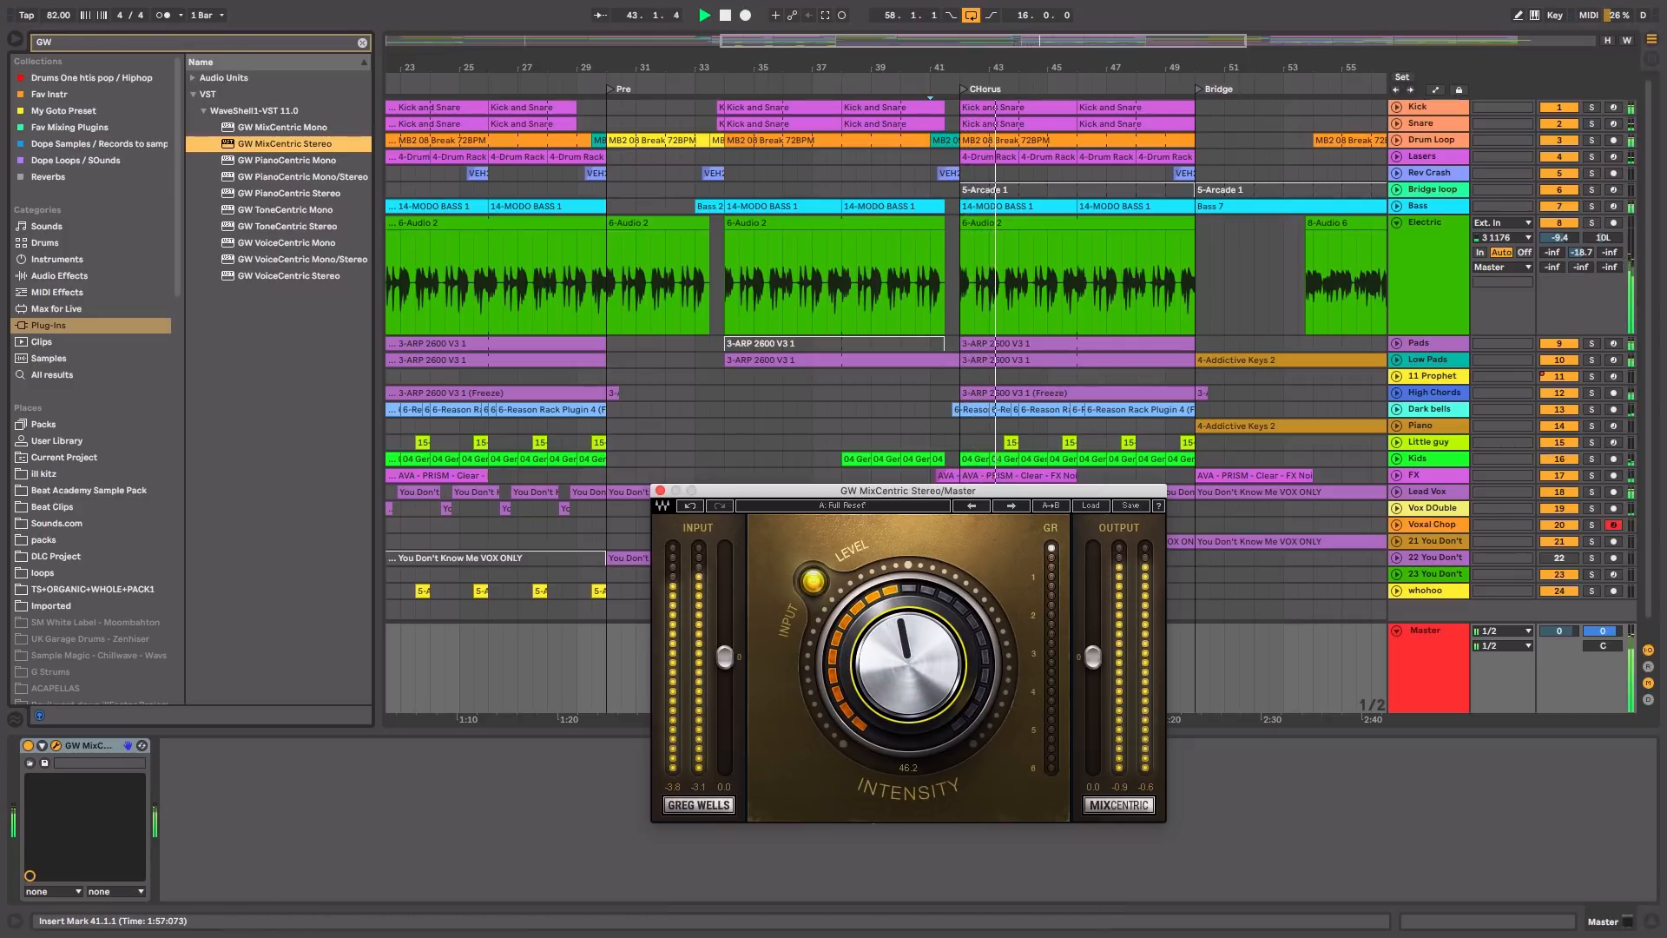
drag(905, 659, 905, 617)
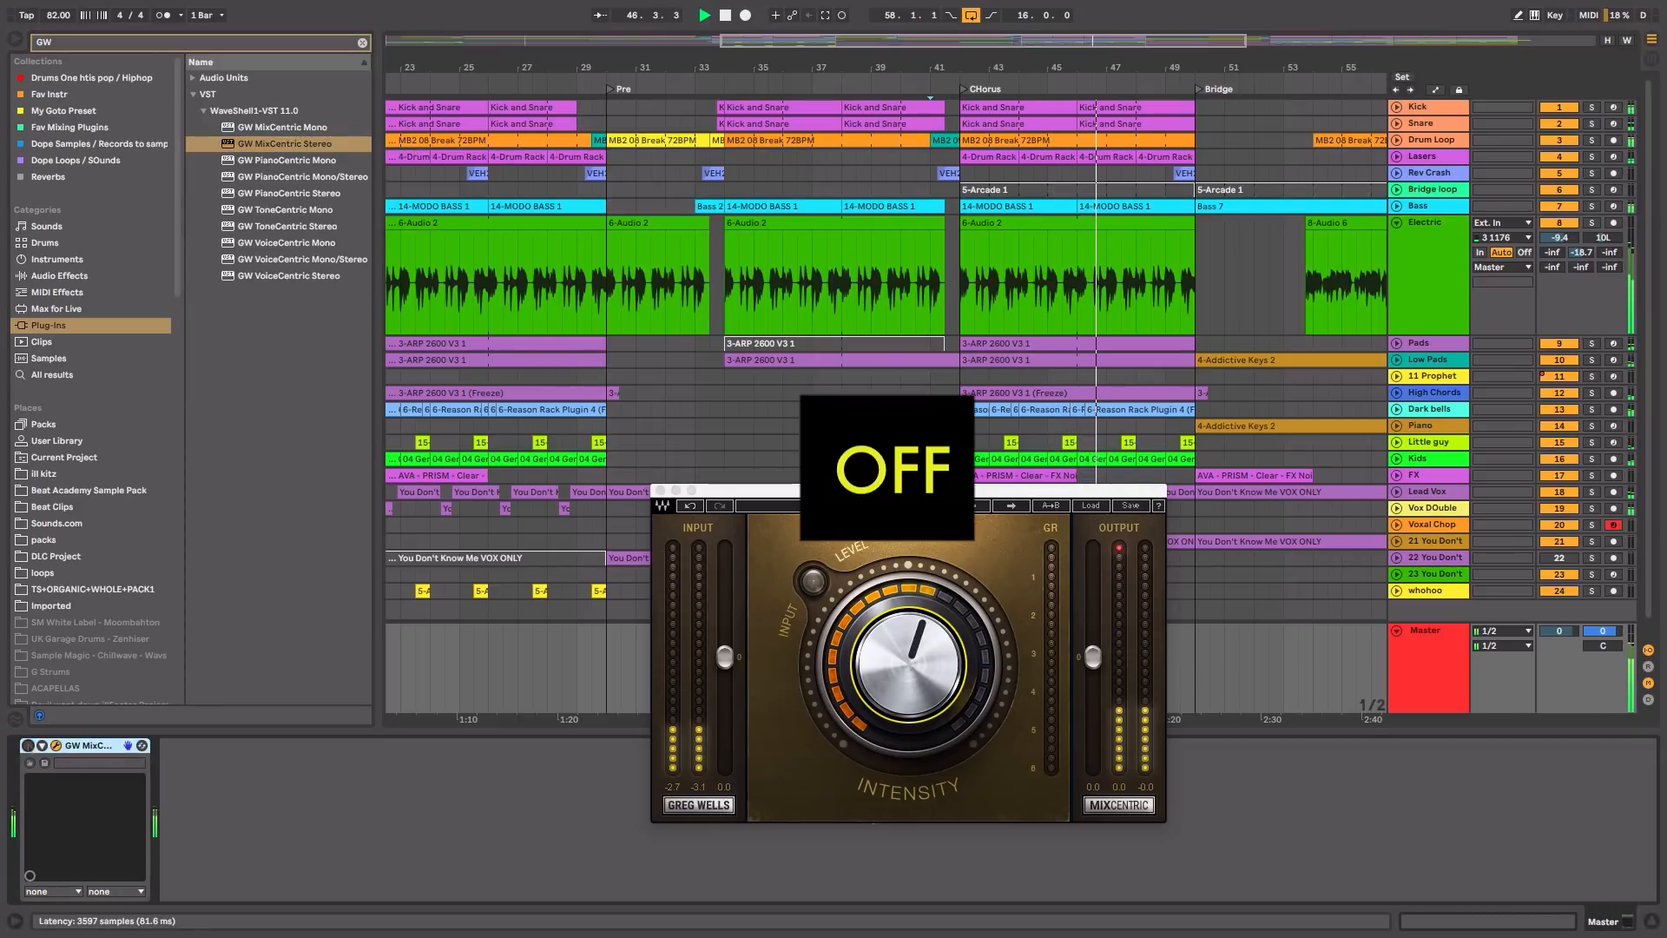
A/B compare MixCentric on the Master by bypassing it, then enable it and raise Intensity to about 56.
click(808, 579)
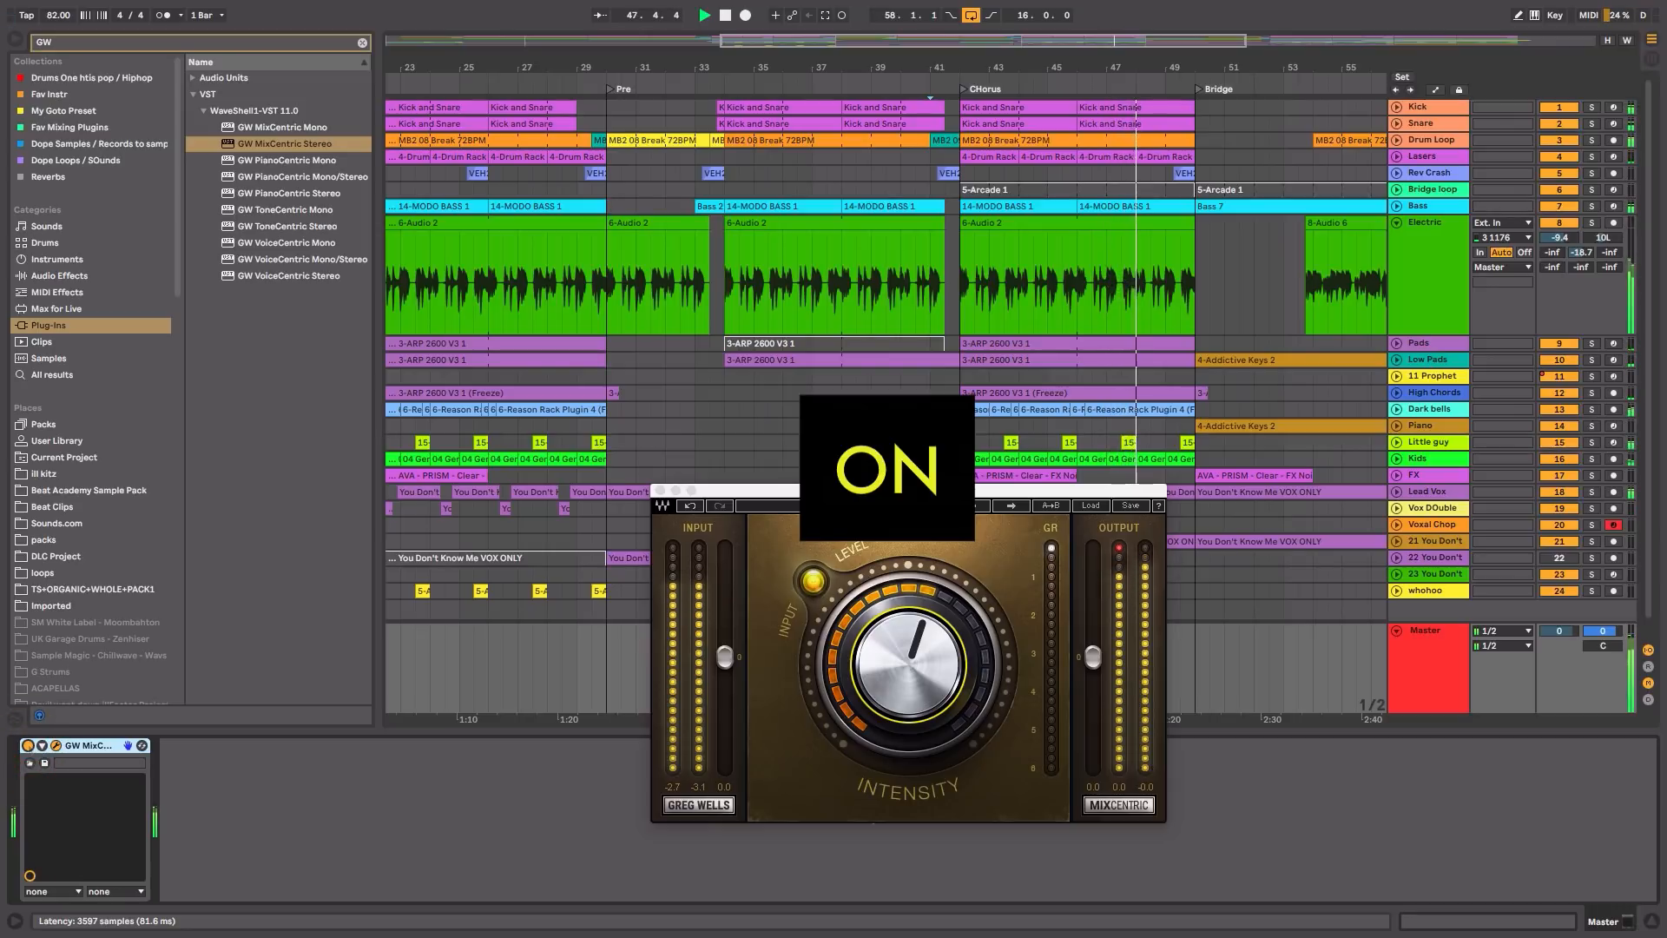
click(810, 577)
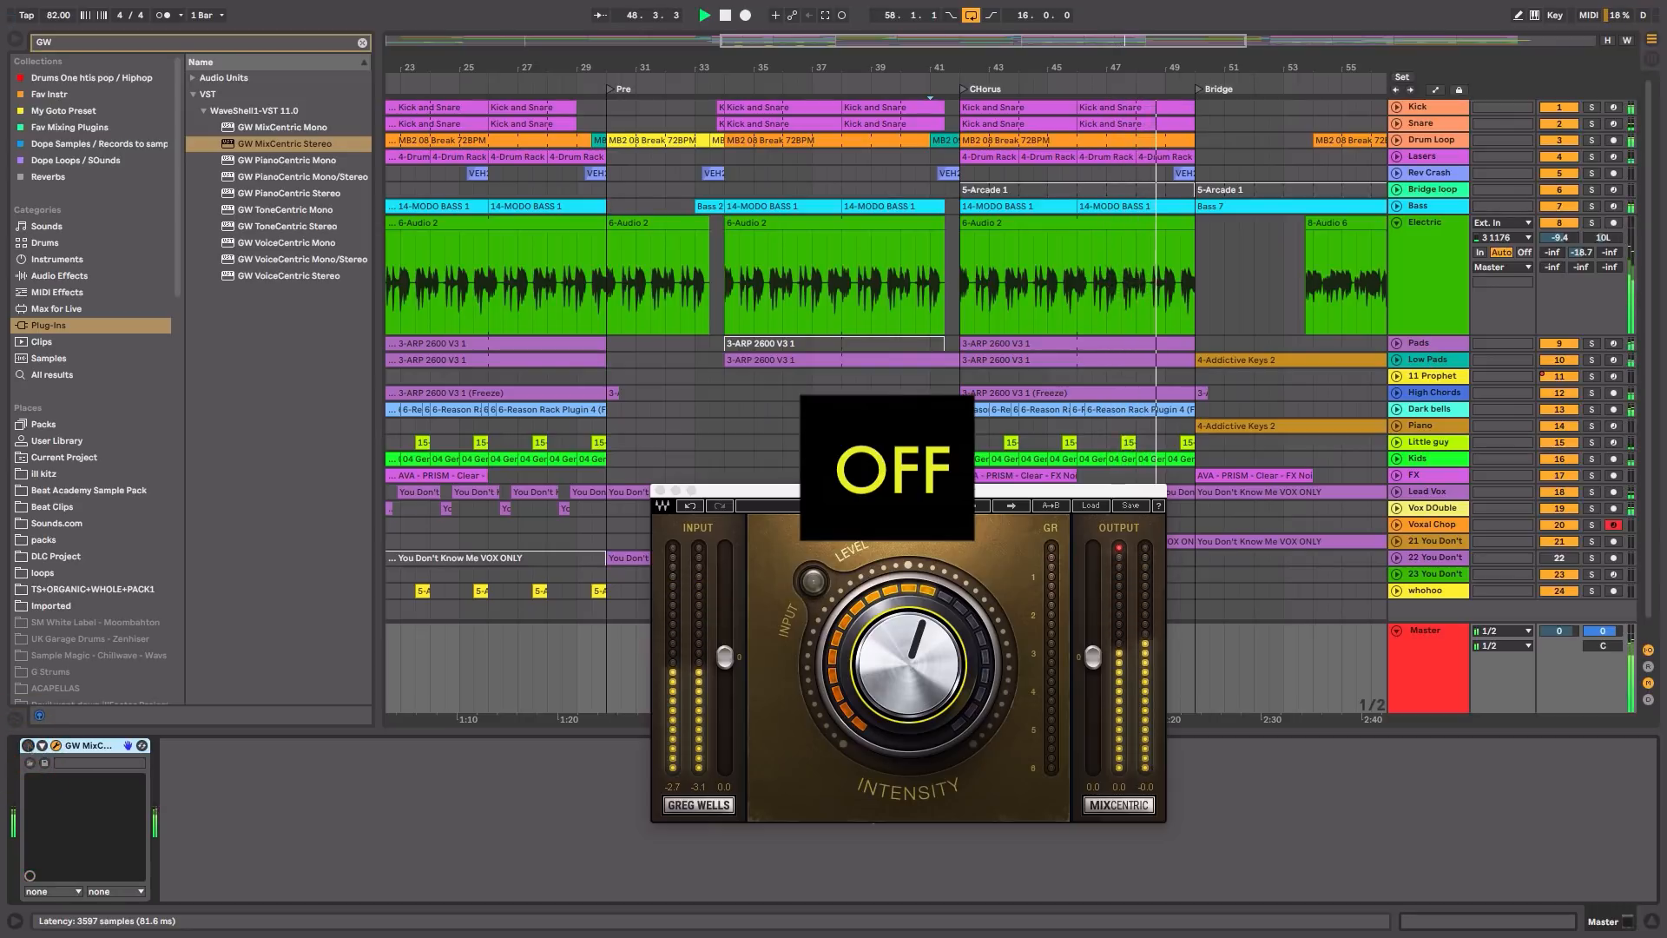
click(817, 577)
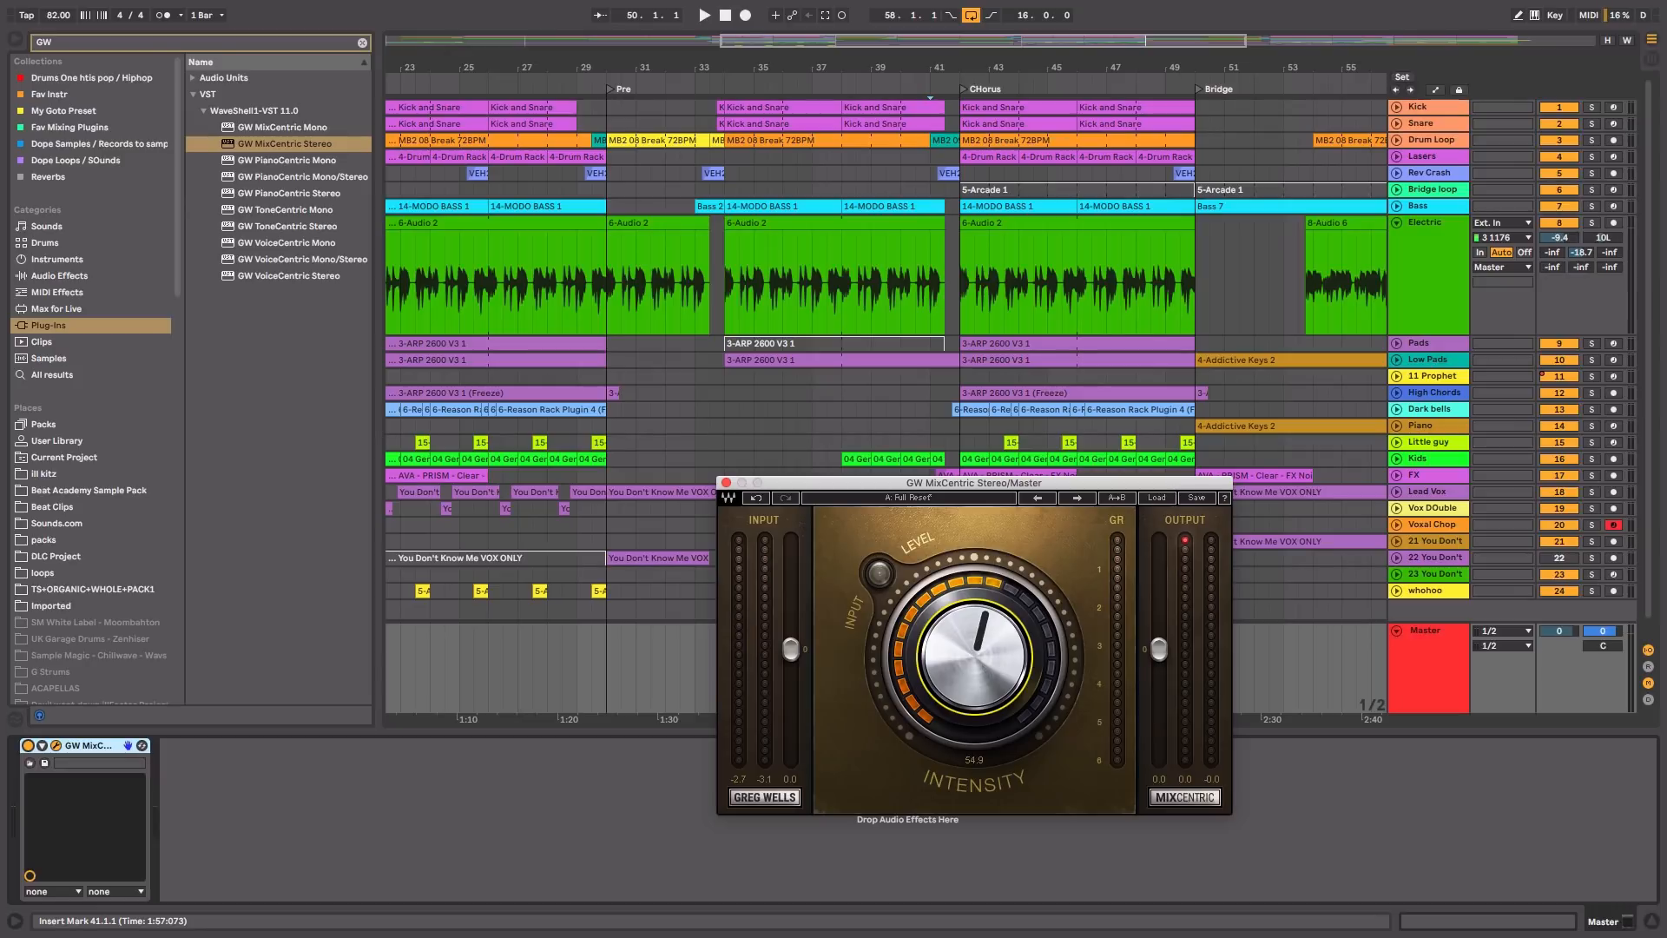
drag(970, 654, 976, 639)
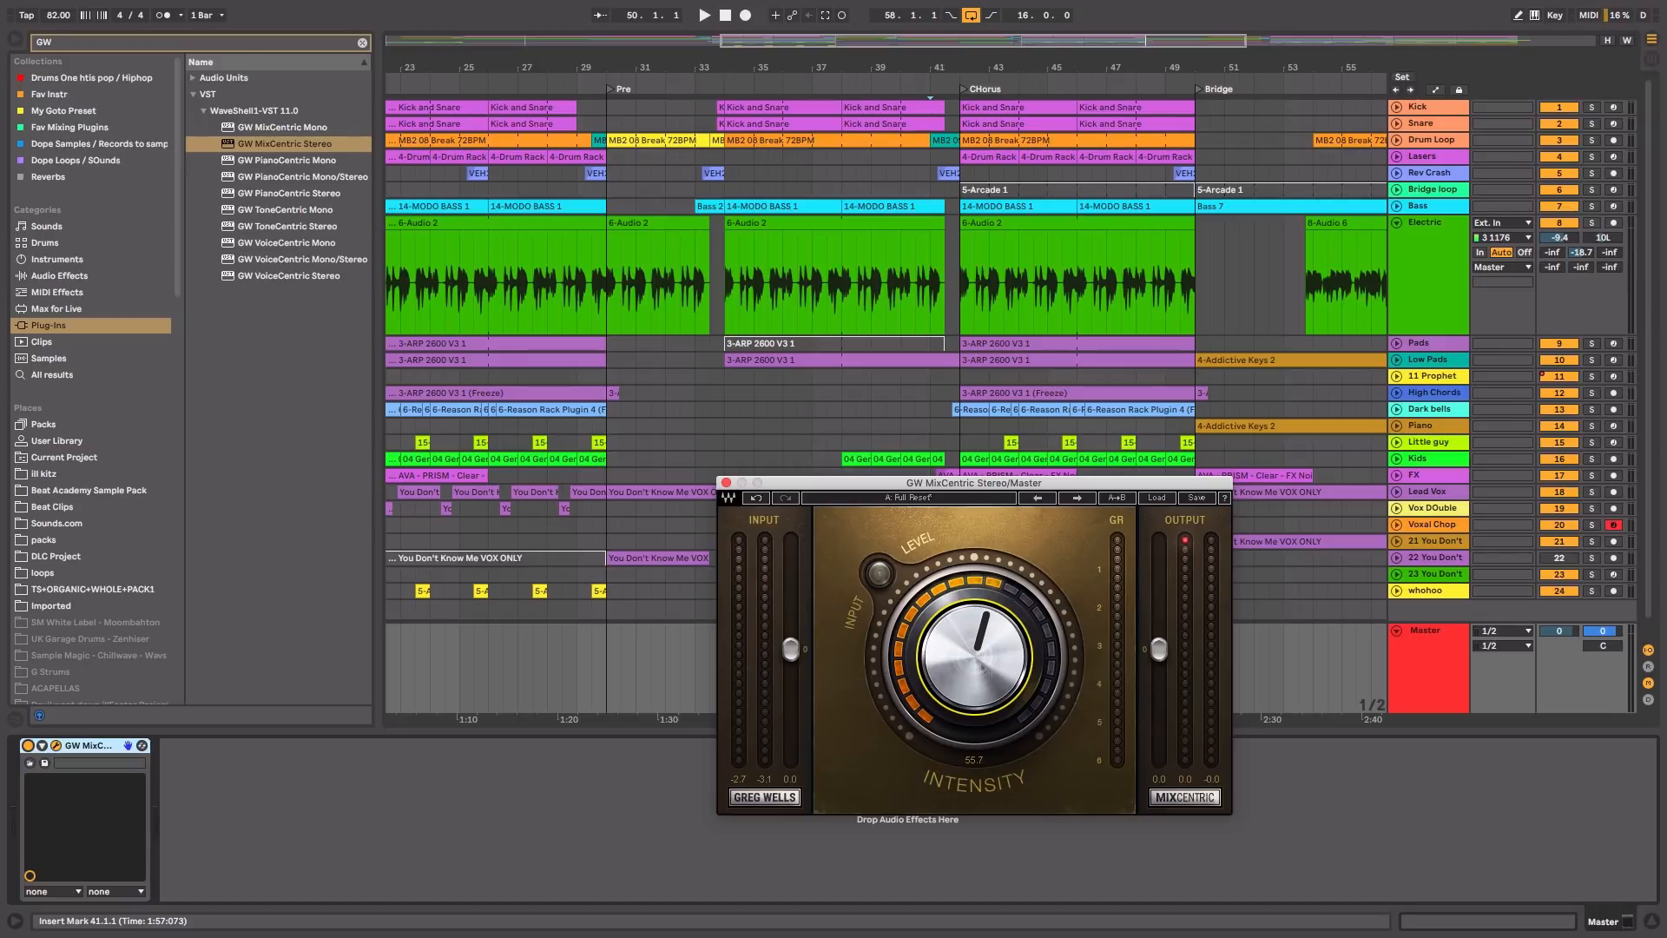